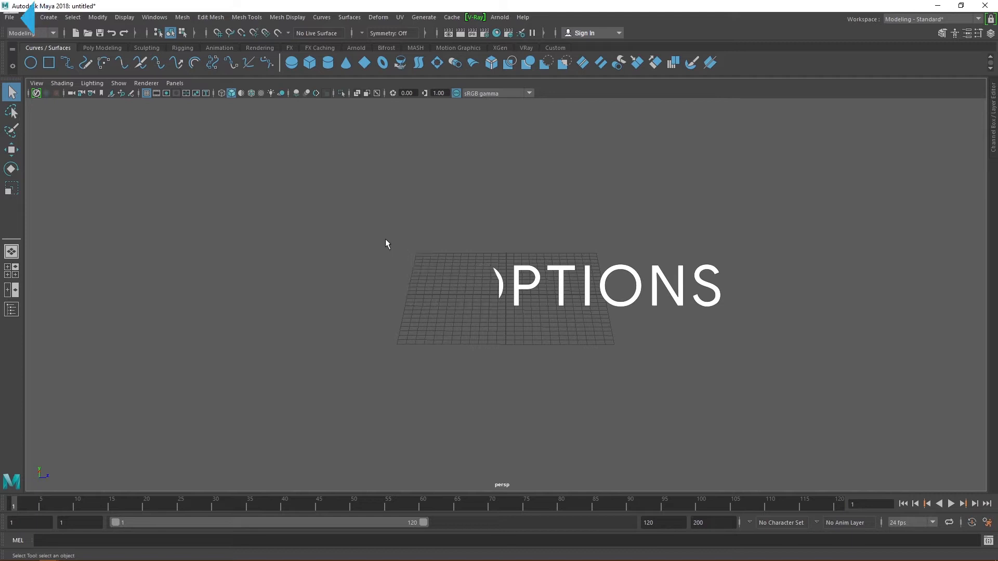
Open the File menu to review the Save Scene entries and their option boxes.
{"action": "left_click", "coordinate": [9, 17]}
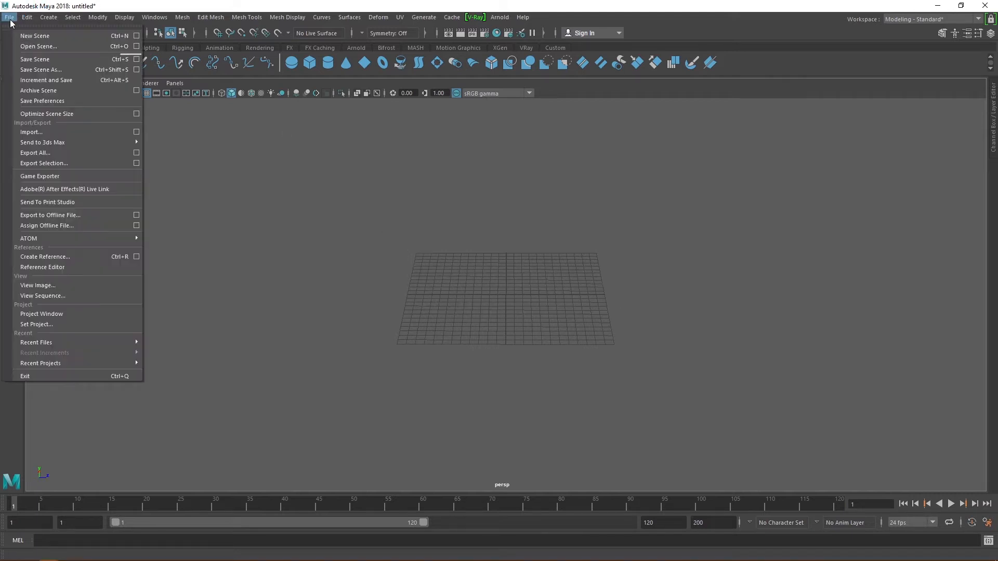
{"action": "mouse_move", "coordinate": [35, 58]}
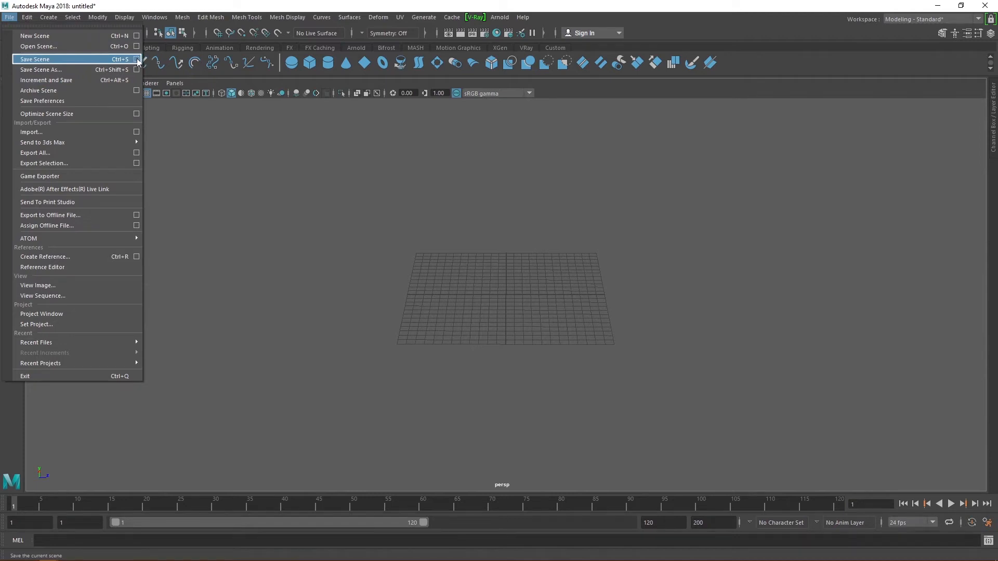
{"action": "mouse_move", "coordinate": [75, 69]}
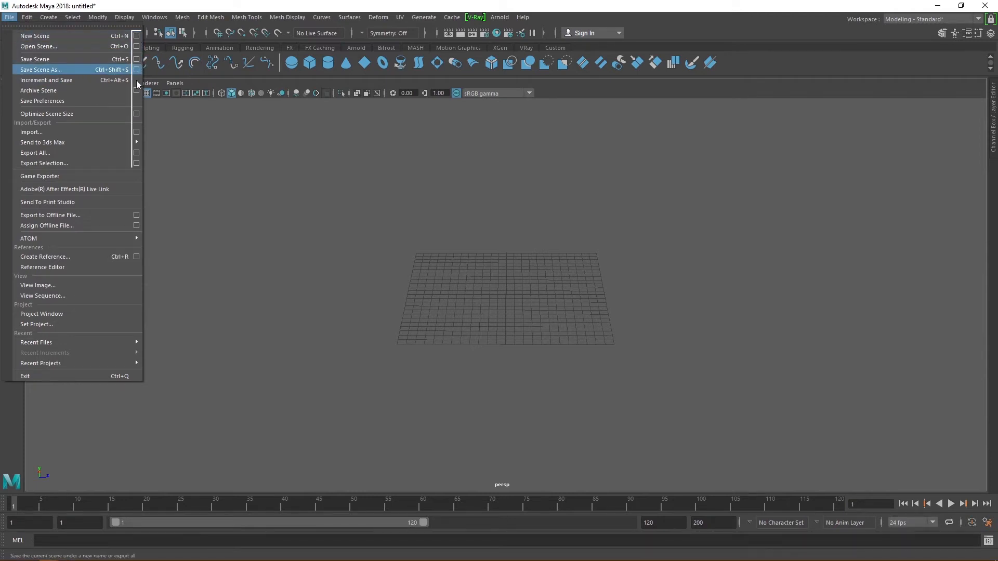
{"action": "mouse_move", "coordinate": [42, 101]}
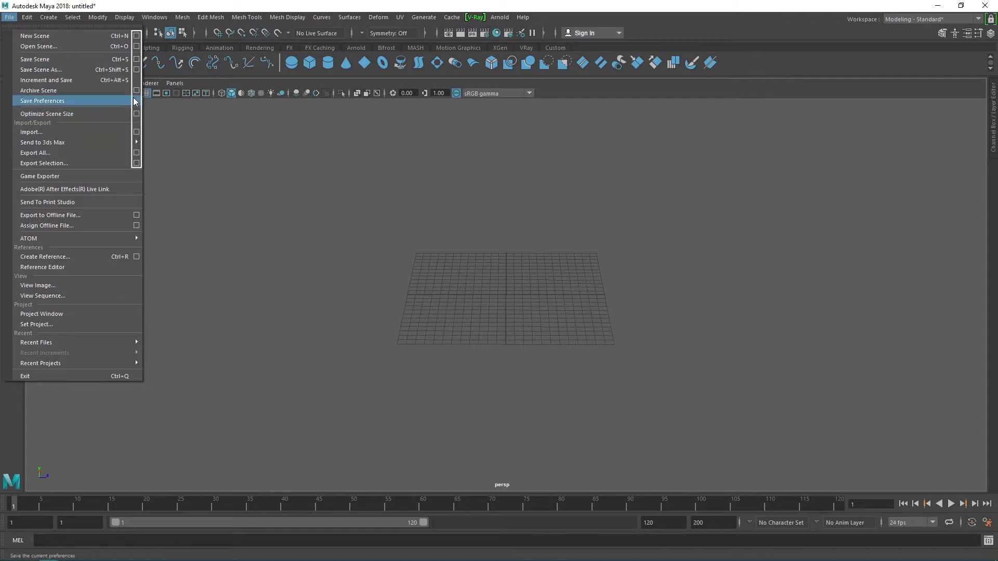
{"action": "mouse_move", "coordinate": [46, 113]}
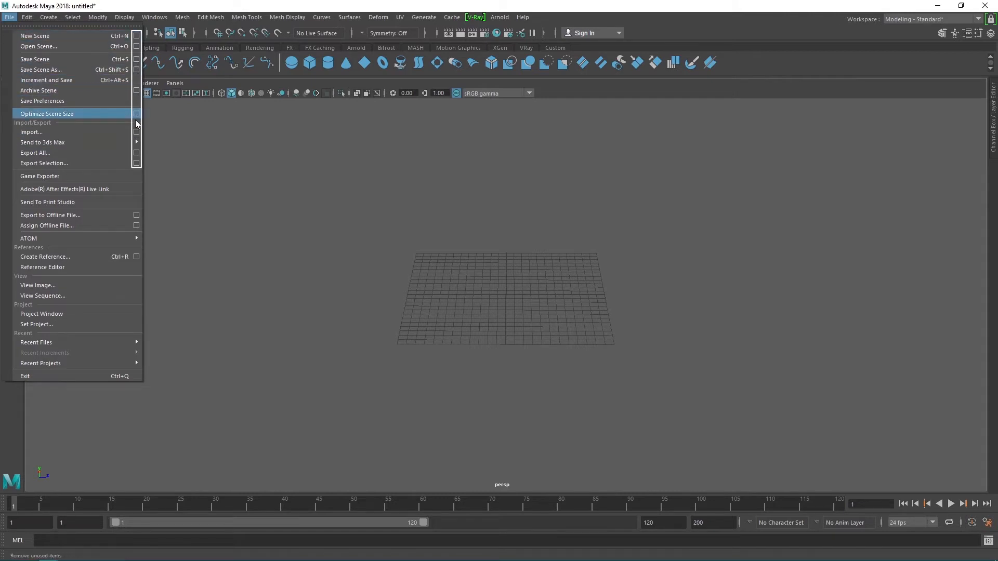
{"action": "mouse_move", "coordinate": [35, 59]}
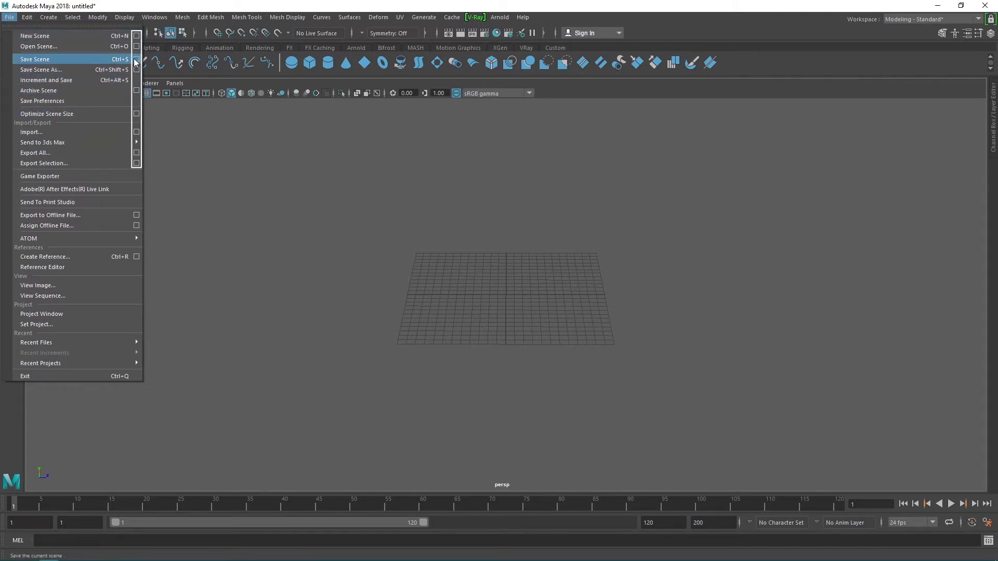
{"action": "mouse_move", "coordinate": [46, 80]}
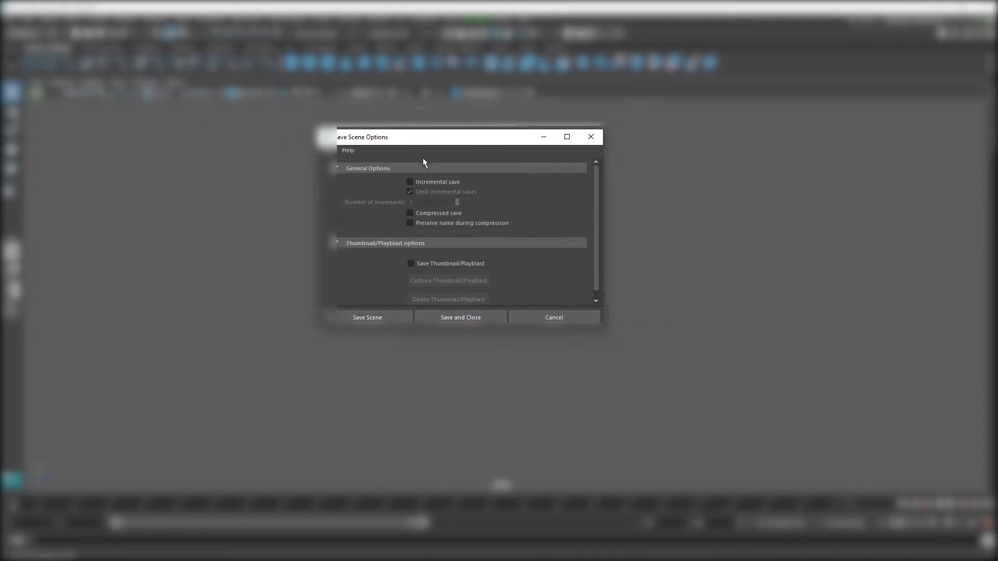
Enable Incremental save limited to 5 increments, then Save and Close the options.
{"action": "left_click", "coordinate": [410, 181]}
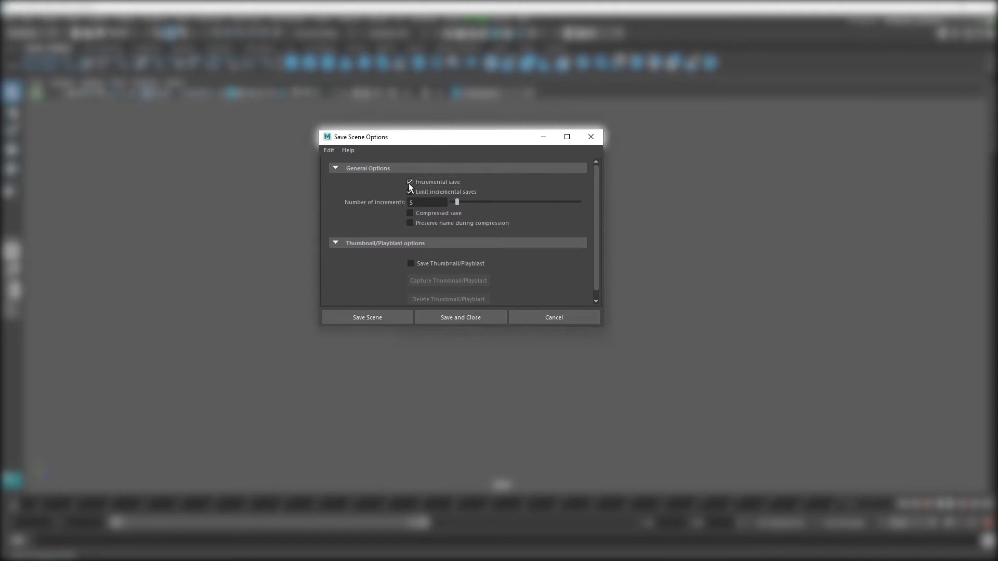
{"action": "left_click", "coordinate": [410, 192]}
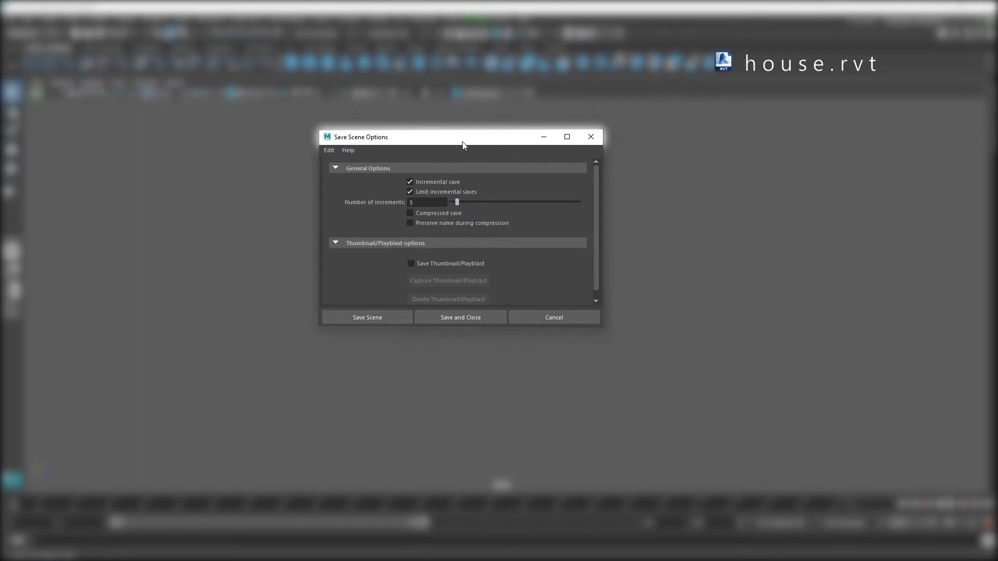
{"action": "left_click_drag", "start_coordinate": [462, 137], "coordinate": [503, 176]}
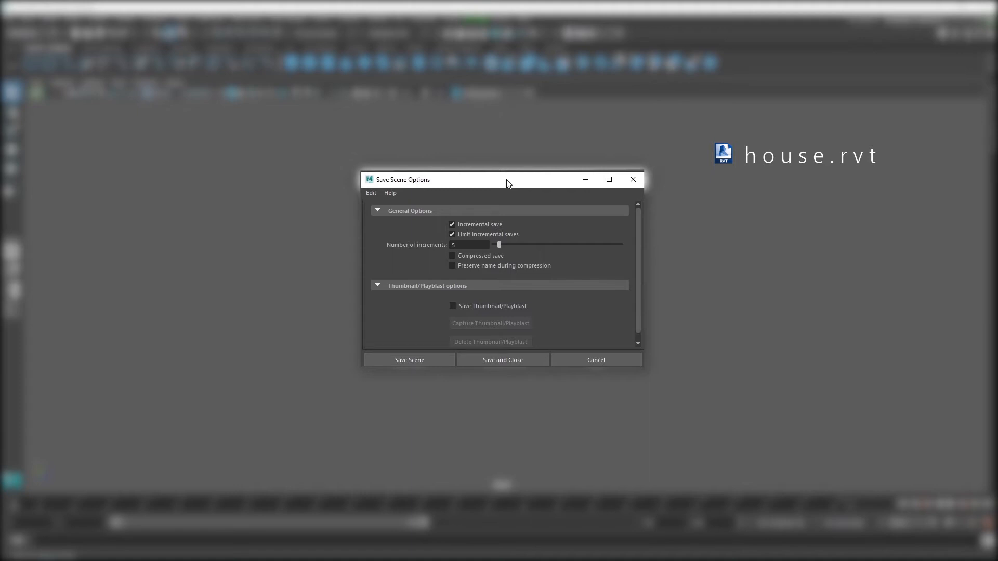
{"action": "left_click", "coordinate": [409, 360]}
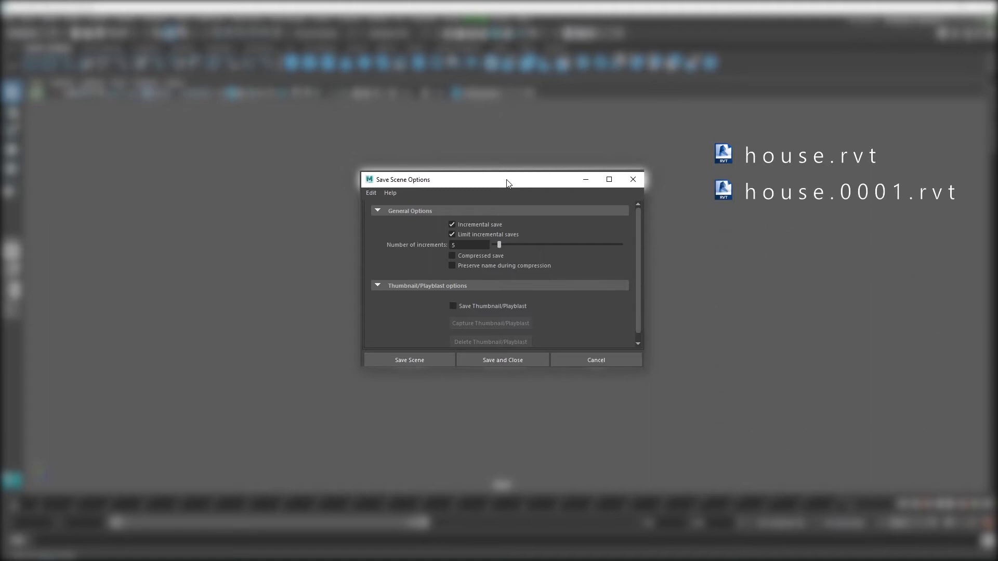
{"action": "left_click", "coordinate": [409, 360]}
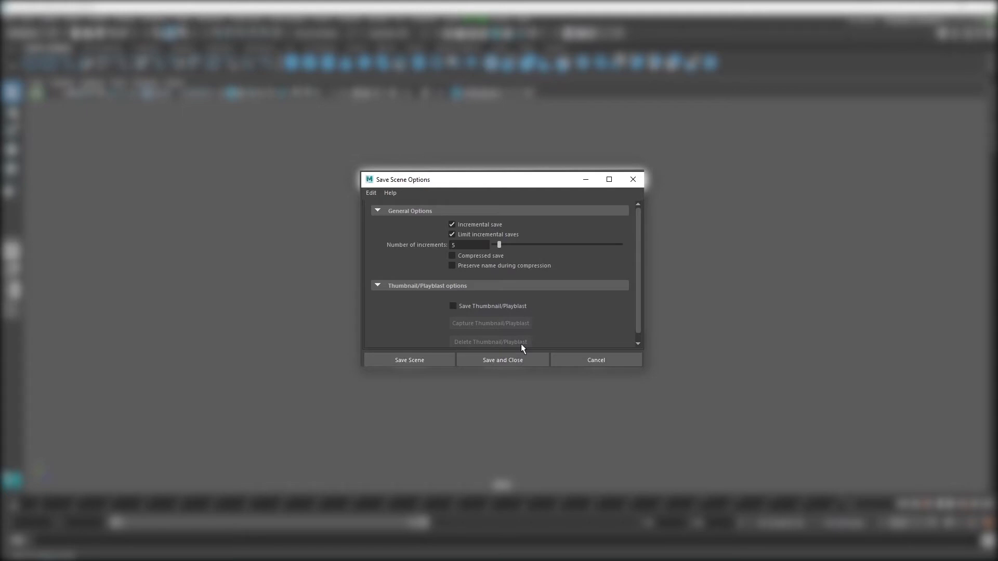
{"action": "mouse_move", "coordinate": [494, 290]}
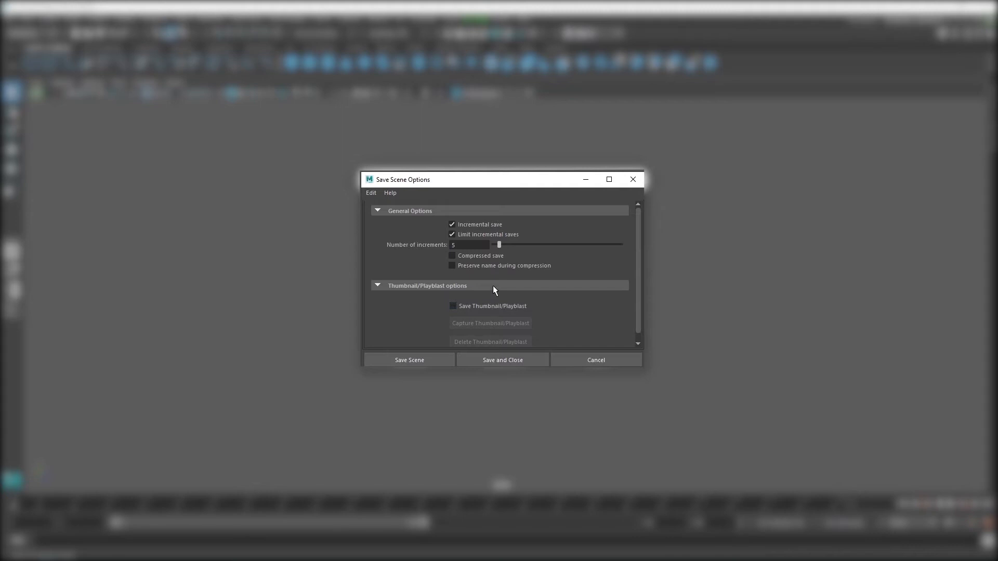
{"action": "mouse_move", "coordinate": [430, 250]}
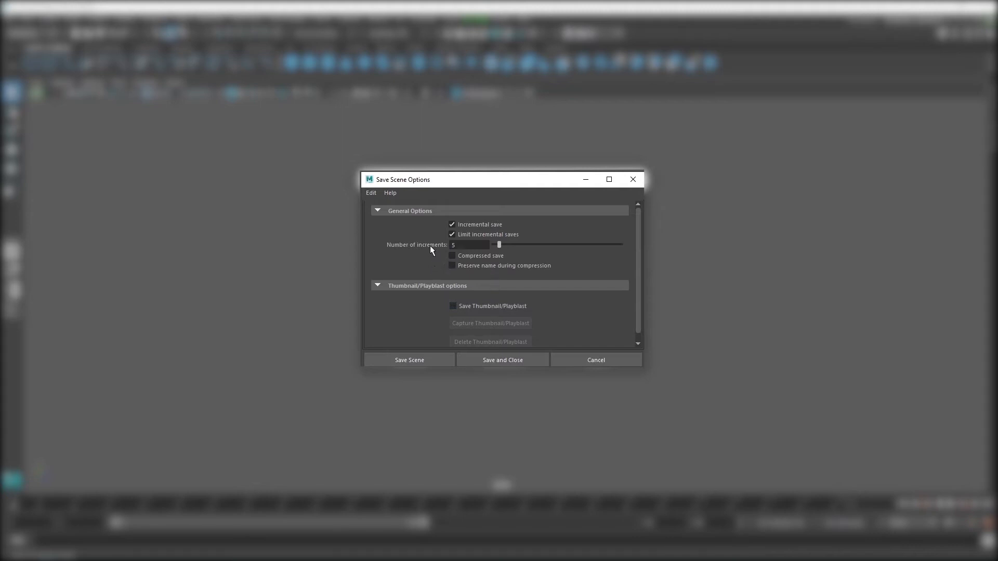
{"action": "mouse_move", "coordinate": [420, 258]}
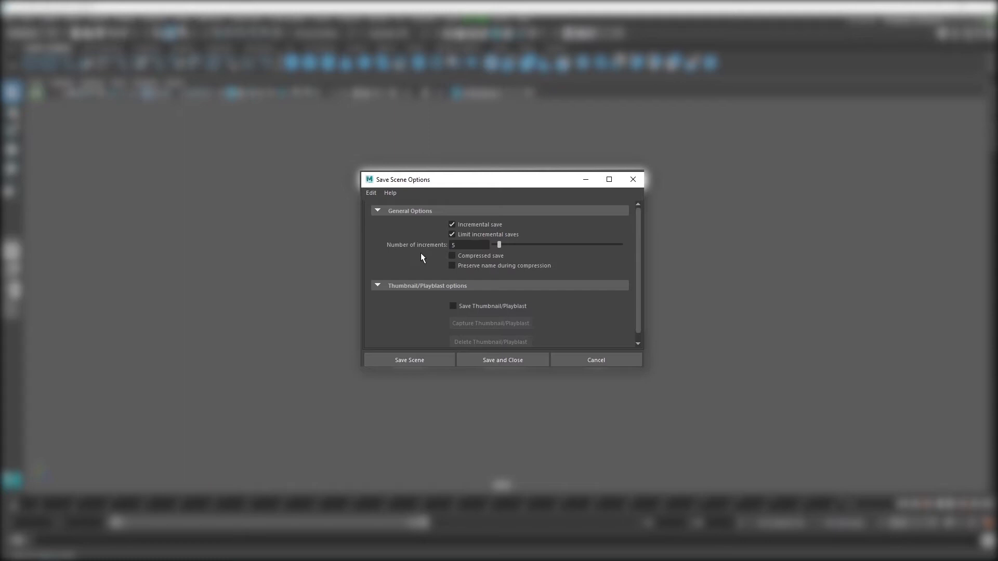
{"action": "left_click", "coordinate": [453, 235]}
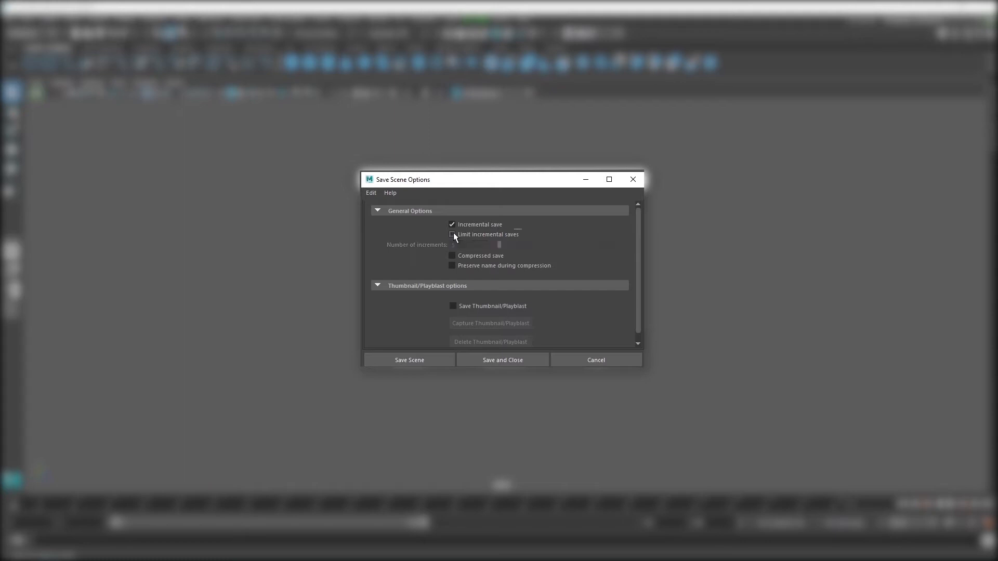
{"action": "left_click", "coordinate": [452, 234]}
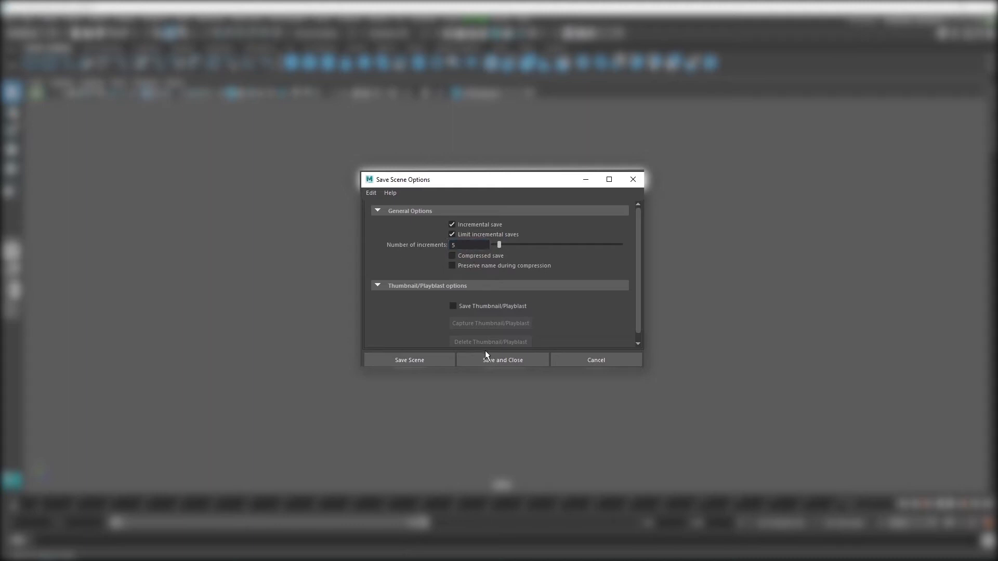
{"action": "left_click", "coordinate": [502, 359]}
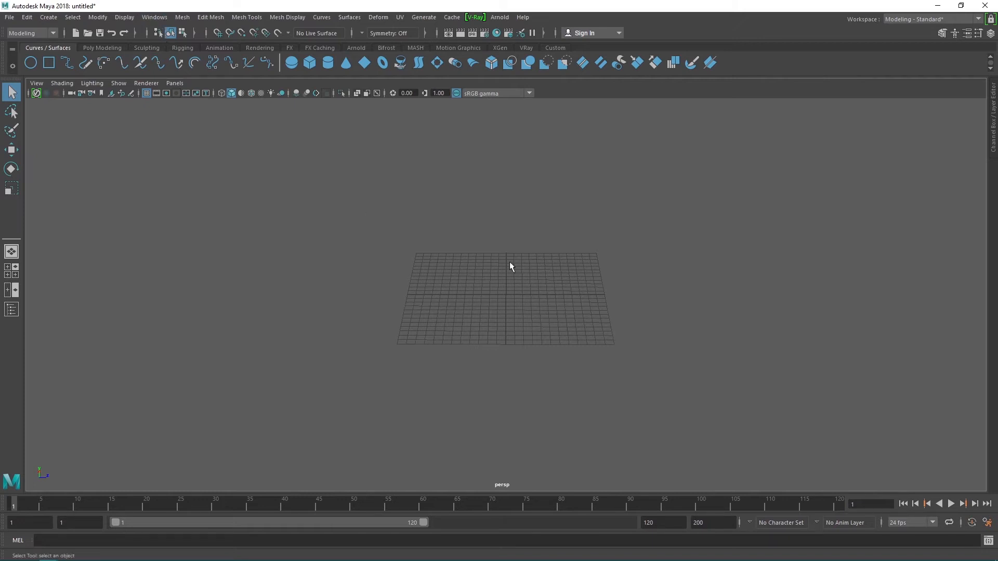
{"action": "mouse_move", "coordinate": [400, 217]}
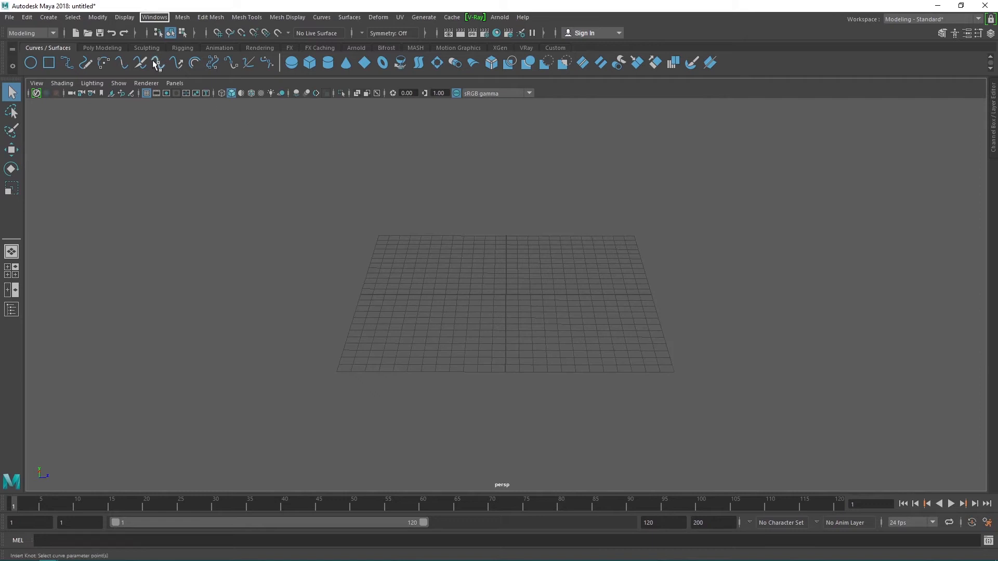
Open the Plug-in Manager from Windows > Settings/Preferences.
{"action": "left_click", "coordinate": [154, 17]}
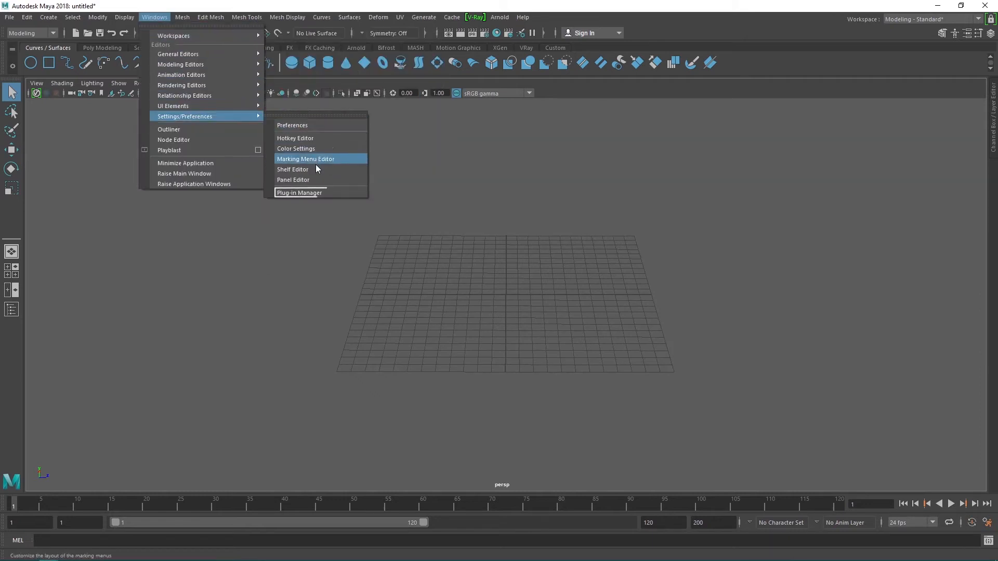
{"action": "left_click", "coordinate": [298, 193]}
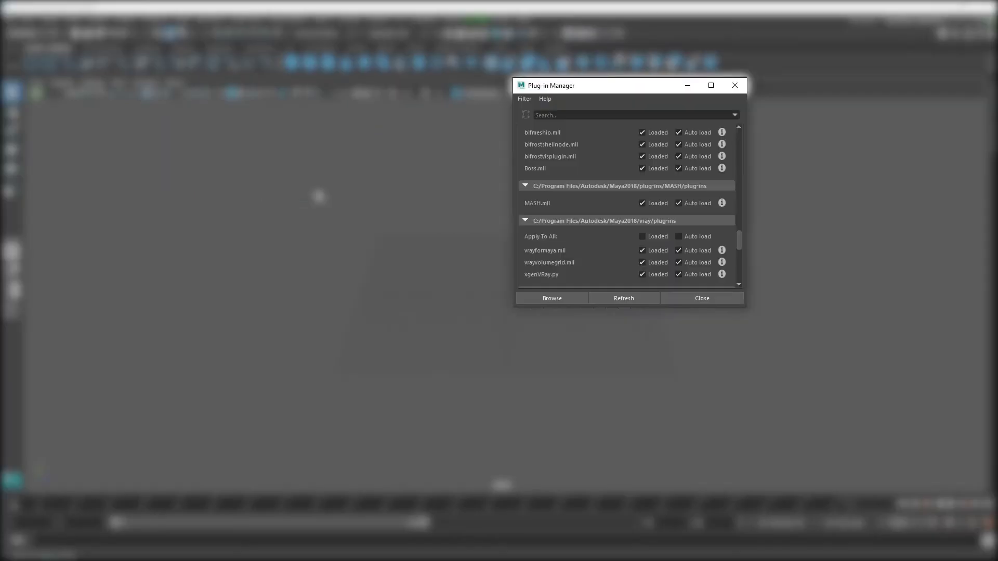
Set Auto load on vrayformaya.mll, vrayvolumegrid.mll and xgenVRay.py, then close the Plug-in Manager.
{"action": "scroll", "scroll_direction": "down", "scroll_amount": 3}
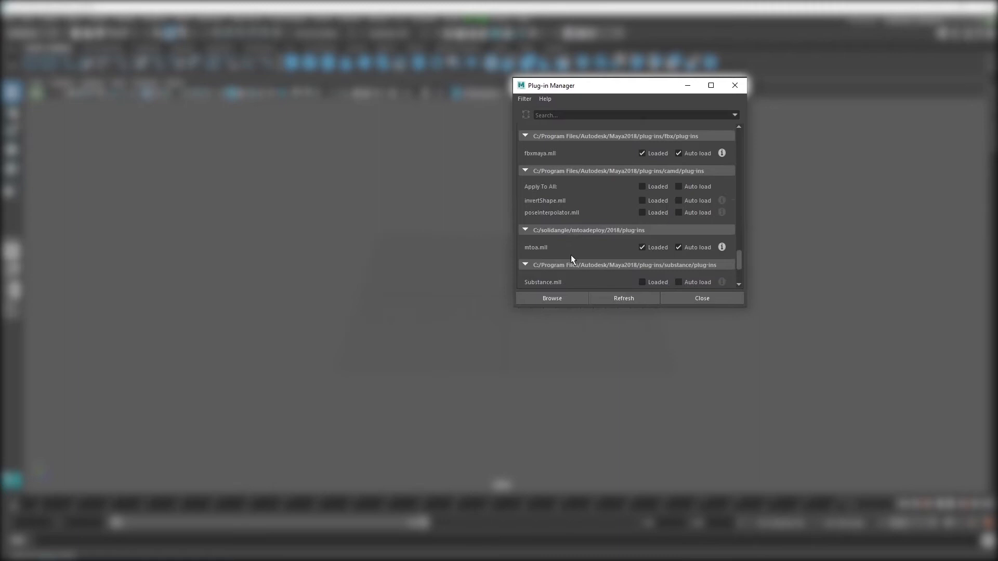
{"action": "scroll", "scroll_direction": "down", "scroll_amount": 3}
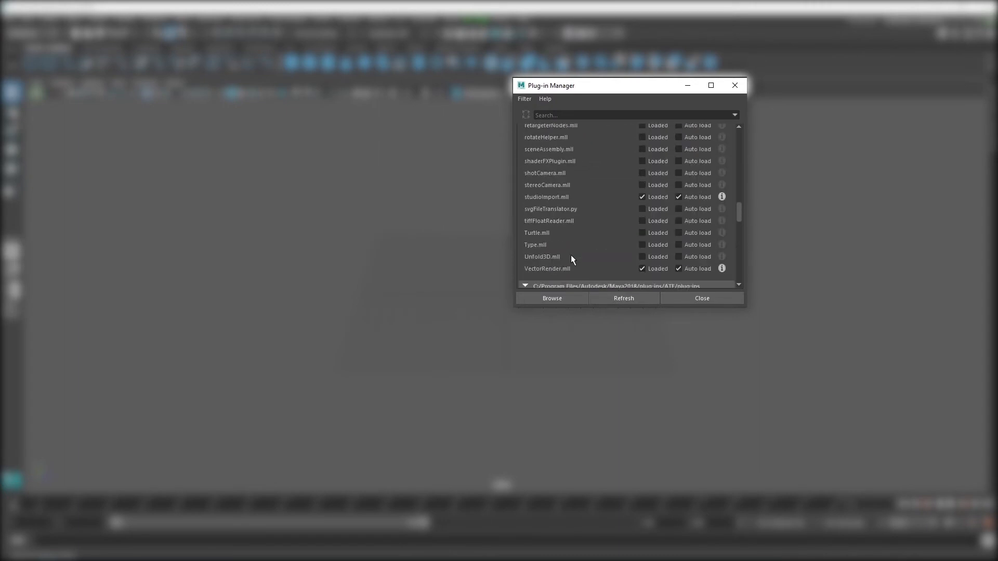
{"action": "scroll", "scroll_direction": "down", "scroll_amount": 3}
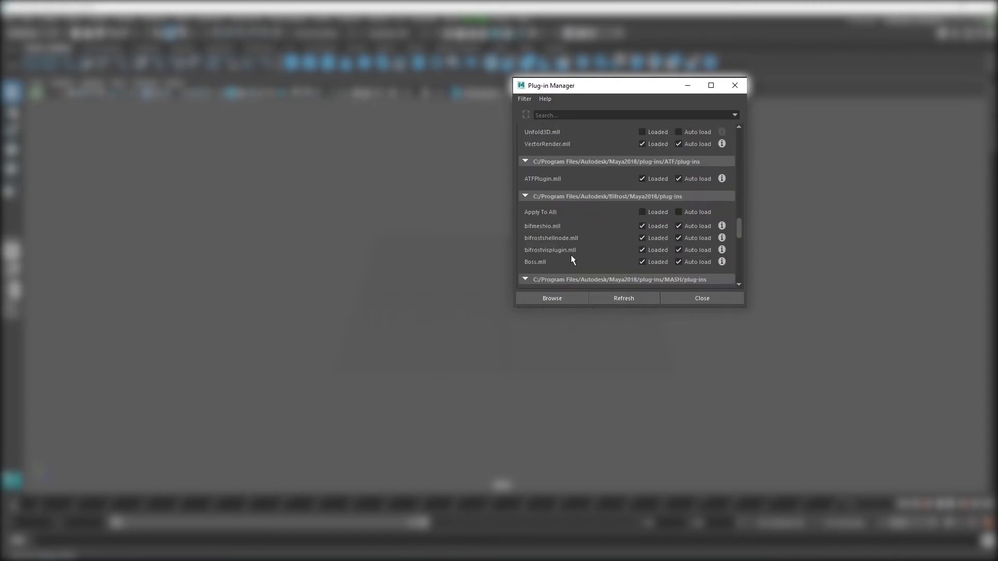
{"action": "scroll", "scroll_direction": "down", "scroll_amount": 3}
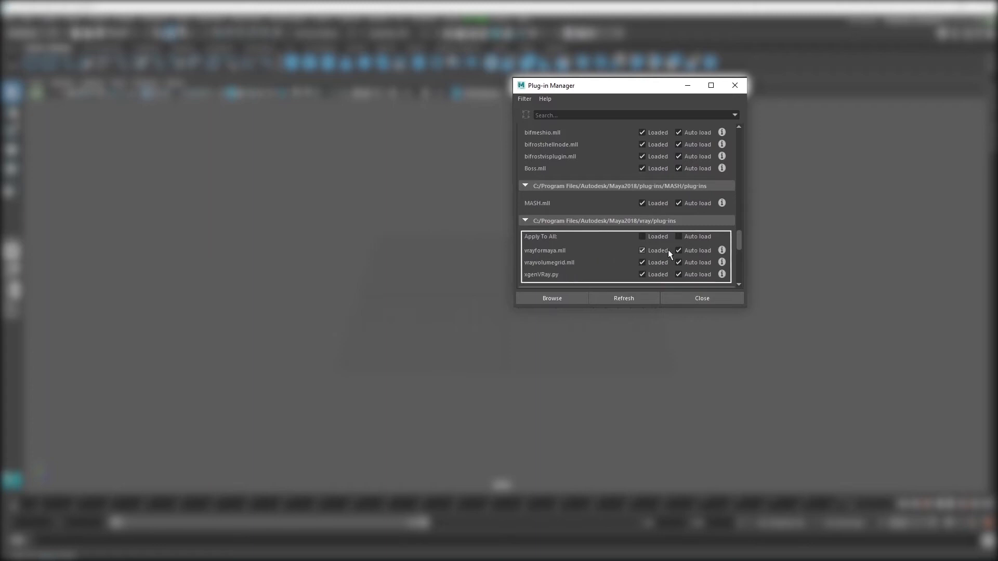
{"action": "left_click", "coordinate": [642, 236]}
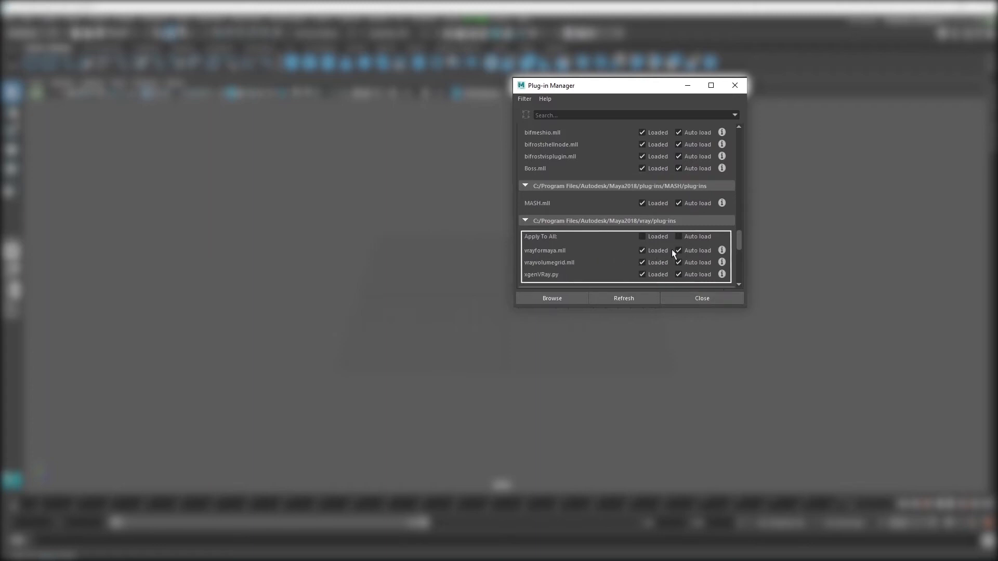
{"action": "left_click", "coordinate": [678, 274]}
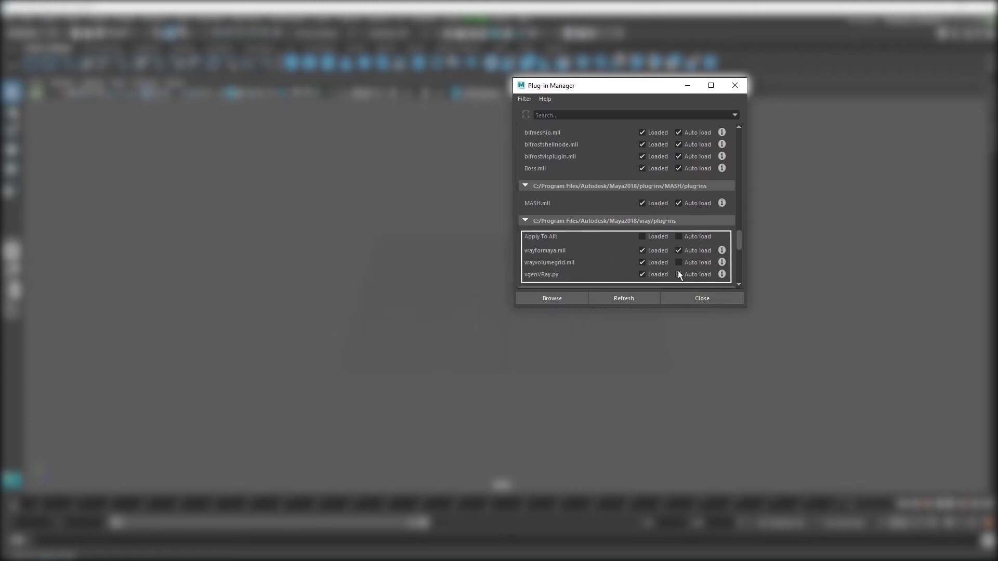
{"action": "left_click", "coordinate": [678, 275]}
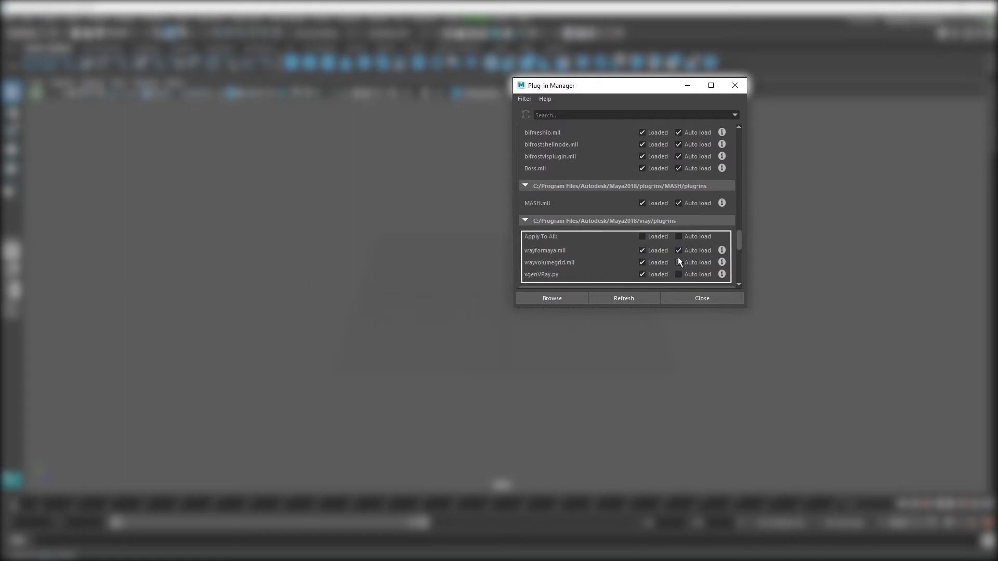
{"action": "left_click", "coordinate": [679, 275]}
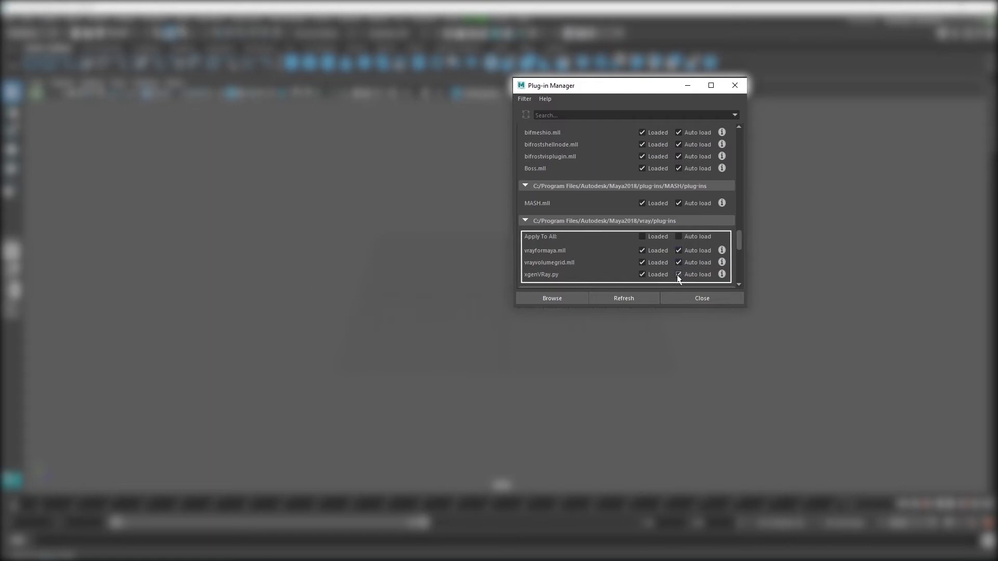
{"action": "scroll", "scroll_direction": "down", "scroll_amount": 3}
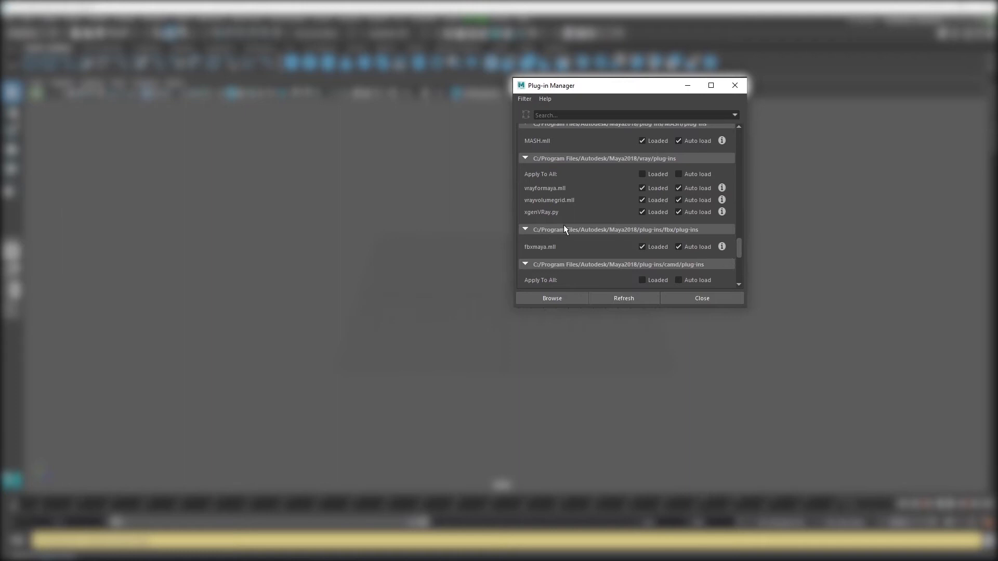
{"action": "mouse_move", "coordinate": [703, 256]}
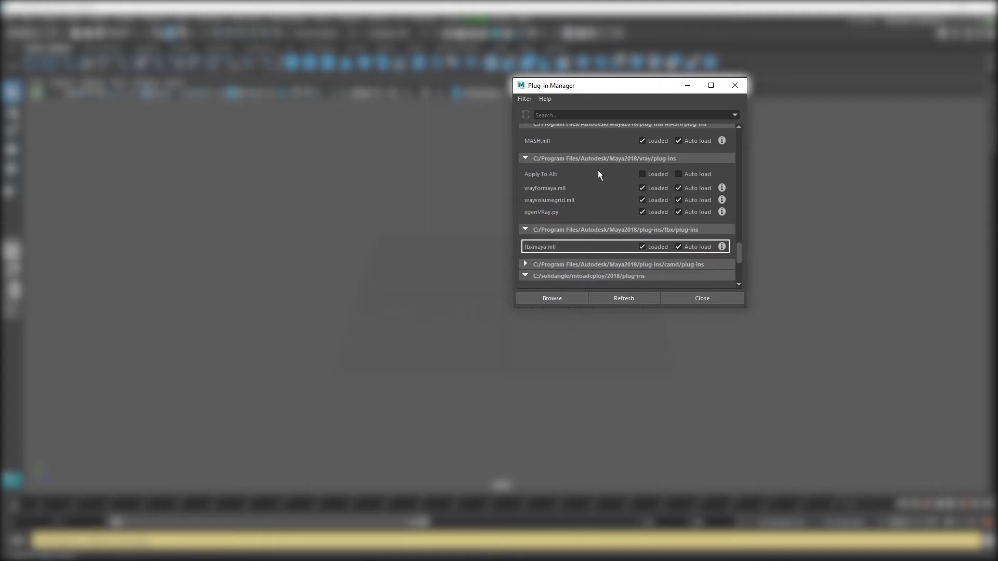
{"action": "left_click", "coordinate": [525, 158]}
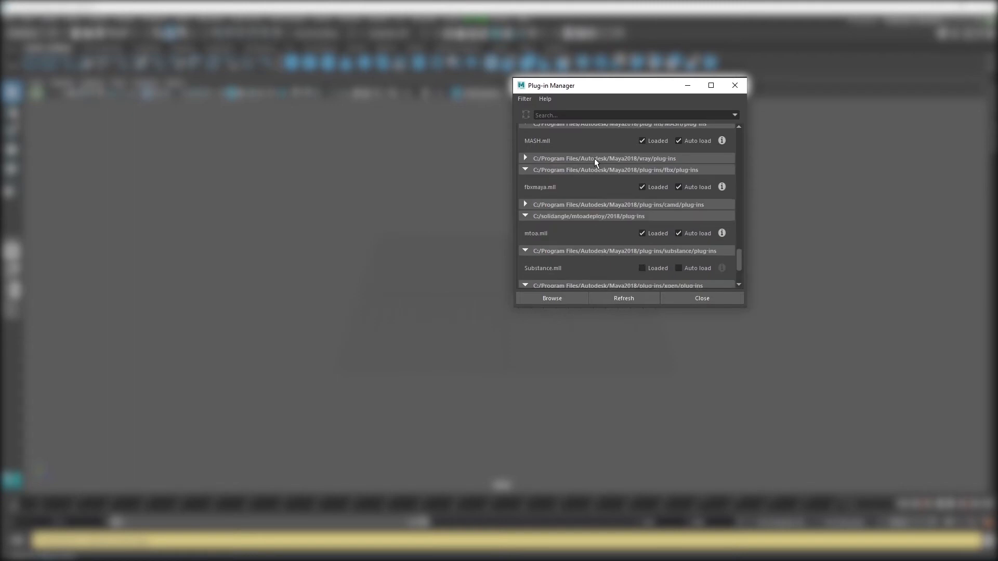
{"action": "left_click", "coordinate": [623, 297]}
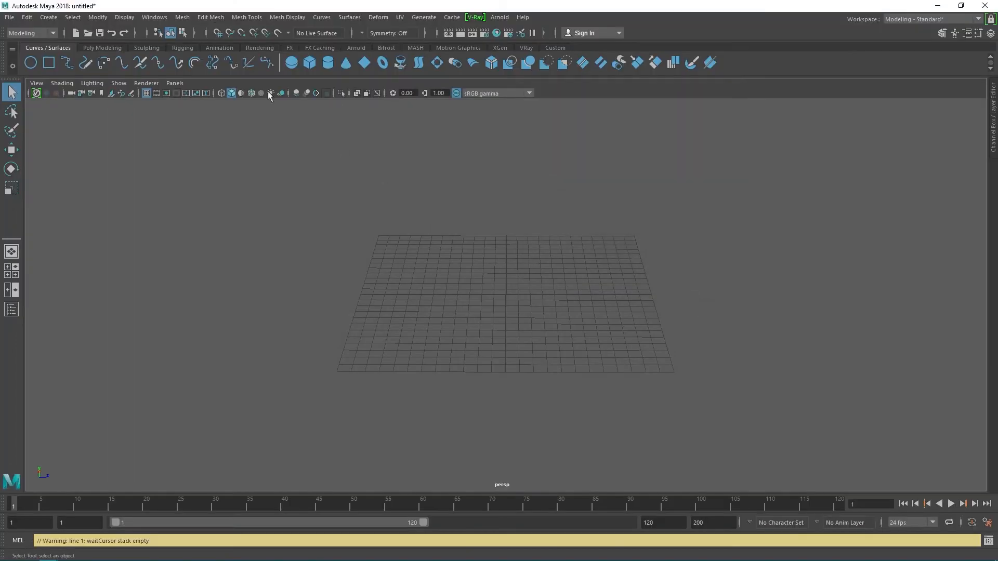
{"action": "mouse_move", "coordinate": [624, 277]}
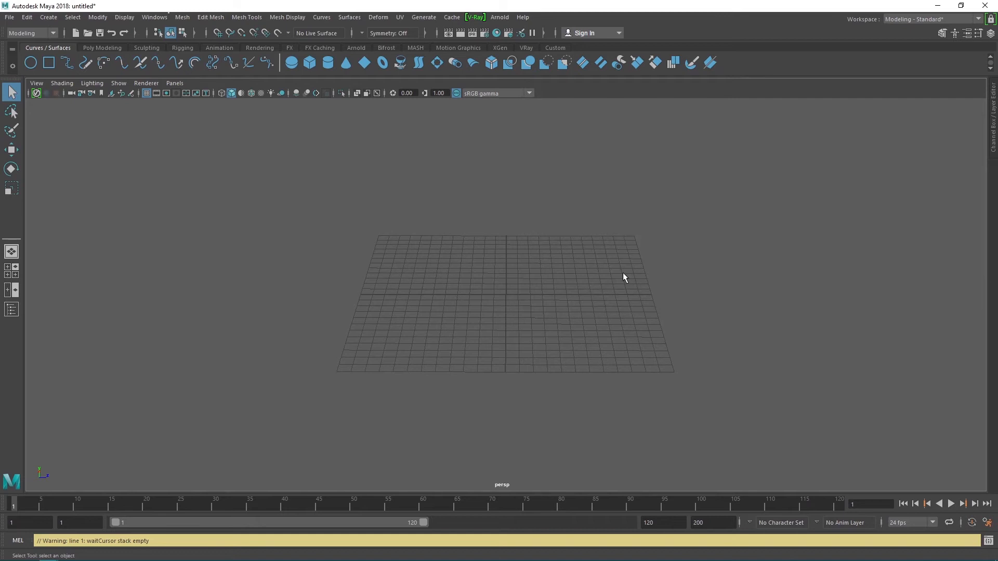
Open the Windows menu to reach the Settings/Preferences submenu.
{"action": "left_click", "coordinate": [153, 17]}
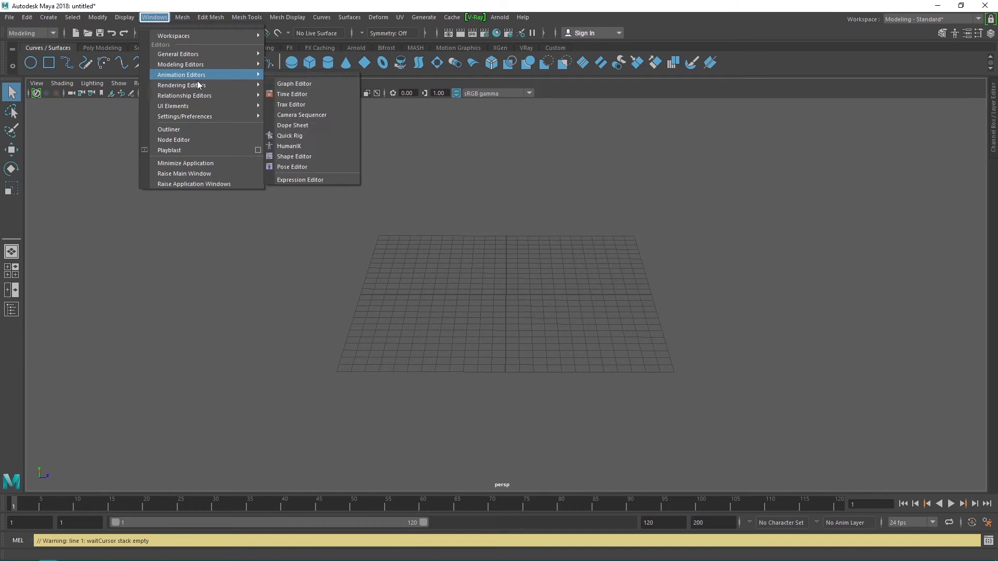
{"action": "mouse_move", "coordinate": [184, 115]}
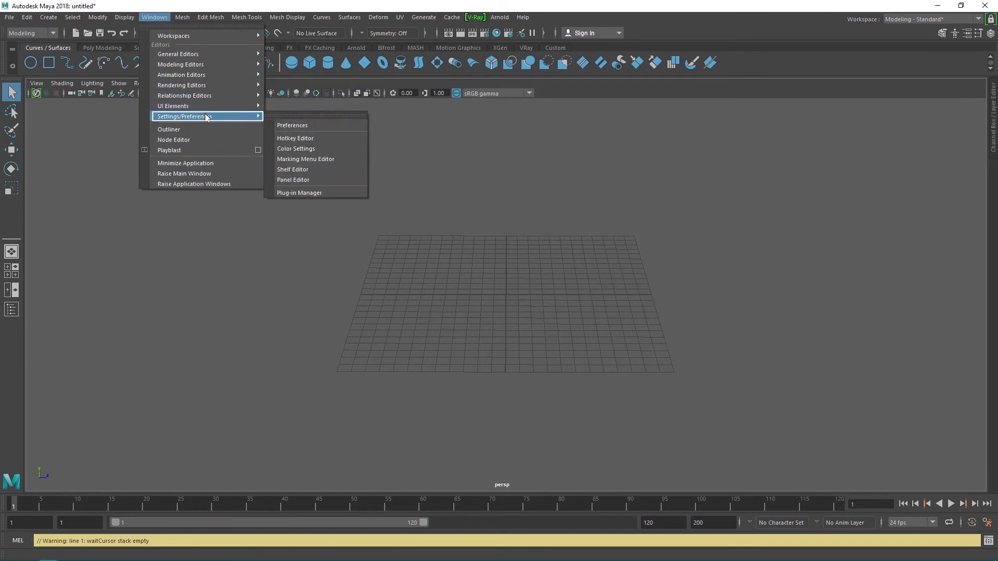
{"action": "mouse_move", "coordinate": [292, 125]}
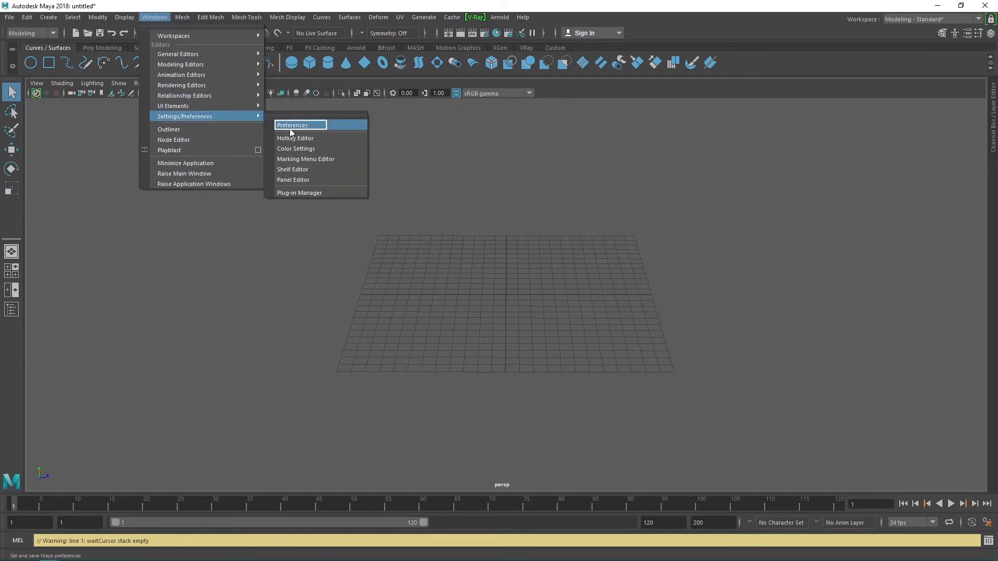
Open the Preferences window on the general Interface category.
{"action": "left_click", "coordinate": [292, 125]}
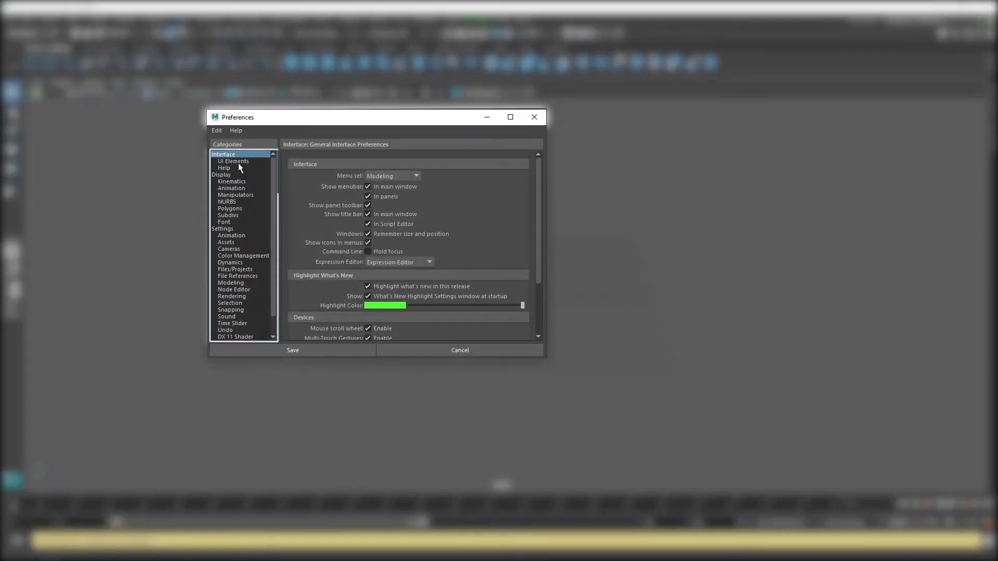
{"action": "scroll", "scroll_direction": "down", "scroll_amount": 3}
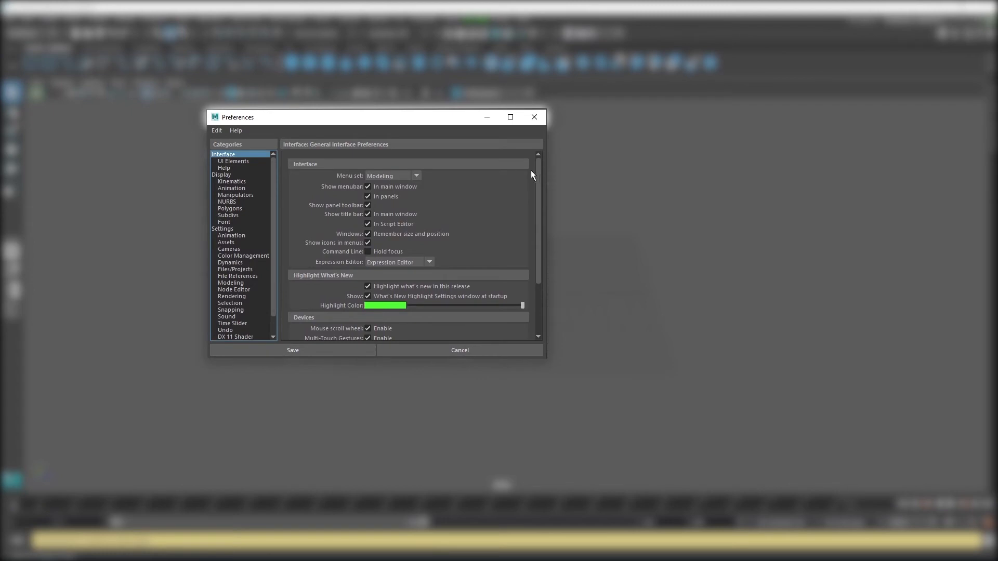
In Settings, review working units at centimeter and keep Time at 24 fps.
{"action": "left_click", "coordinate": [222, 229]}
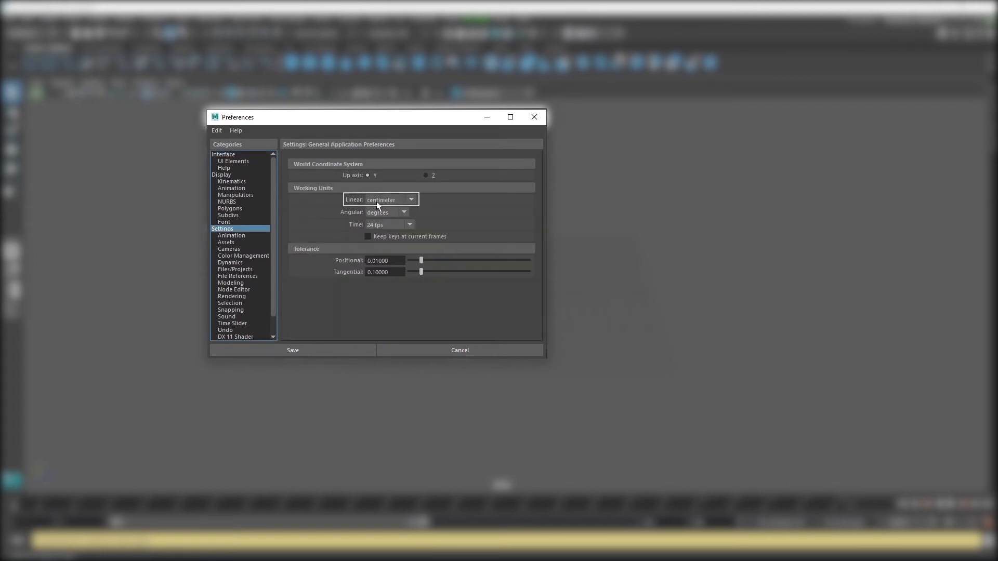
{"action": "left_click", "coordinate": [389, 200]}
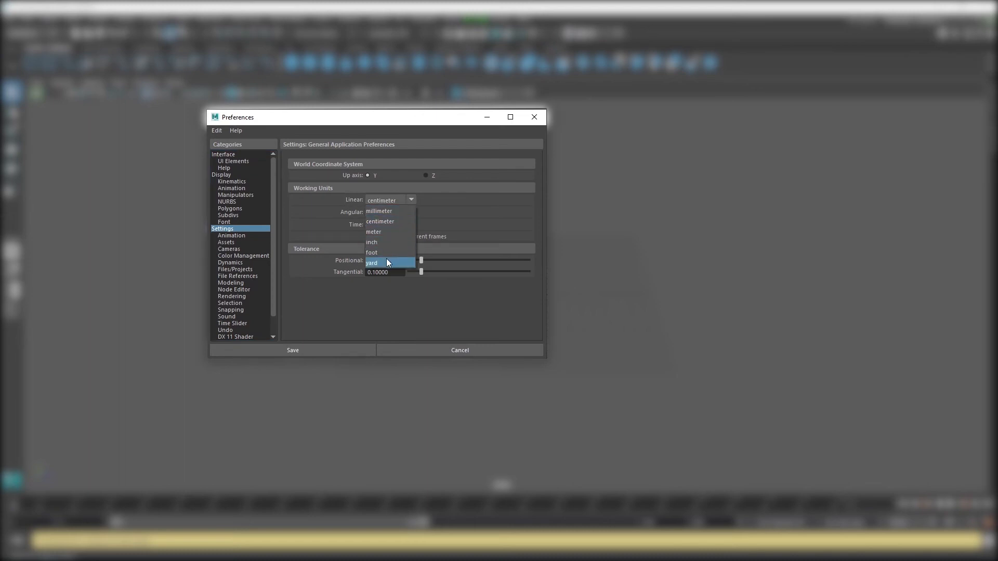
{"action": "mouse_move", "coordinate": [385, 242]}
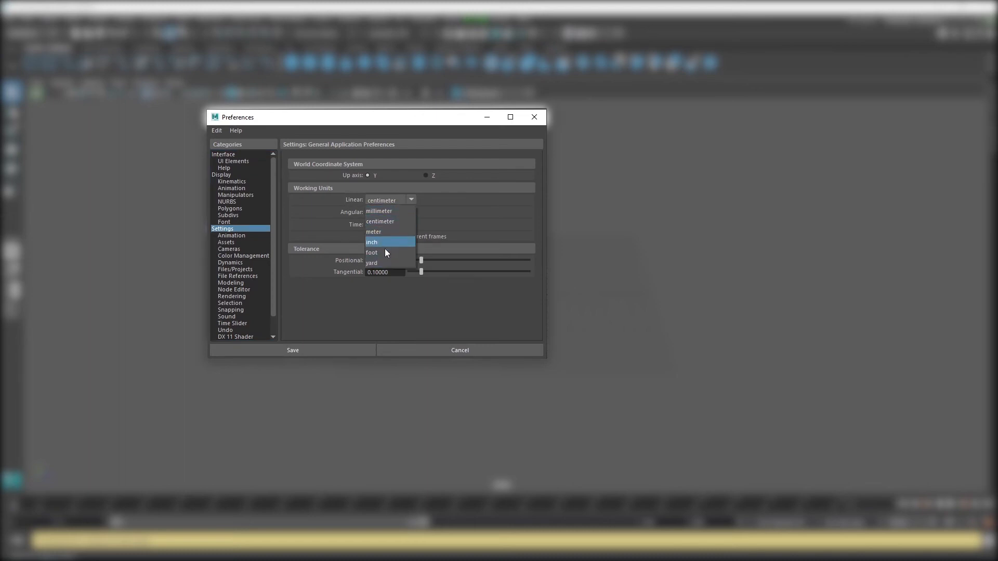
{"action": "mouse_move", "coordinate": [382, 211]}
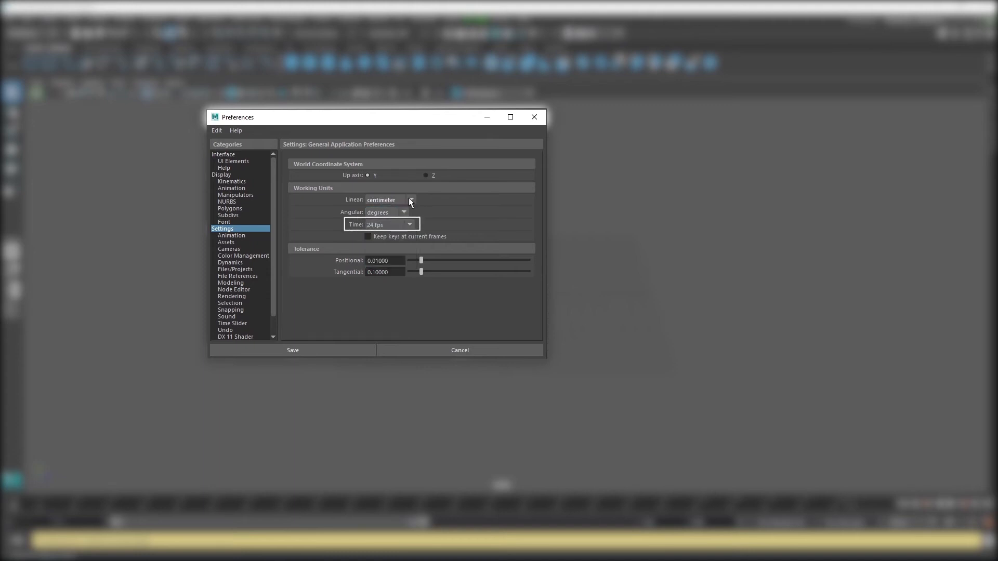
{"action": "left_click", "coordinate": [409, 224]}
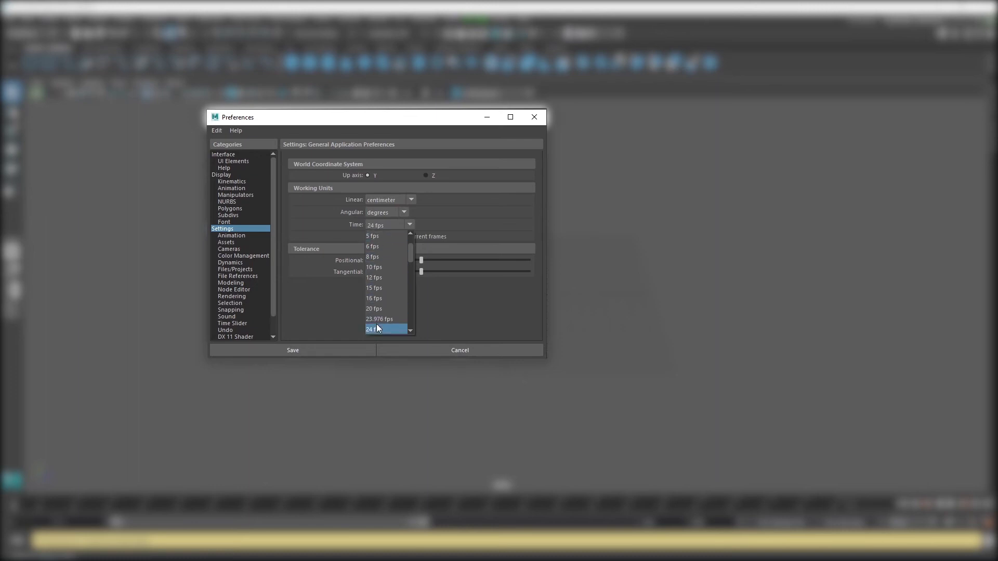
{"action": "left_click", "coordinate": [373, 329]}
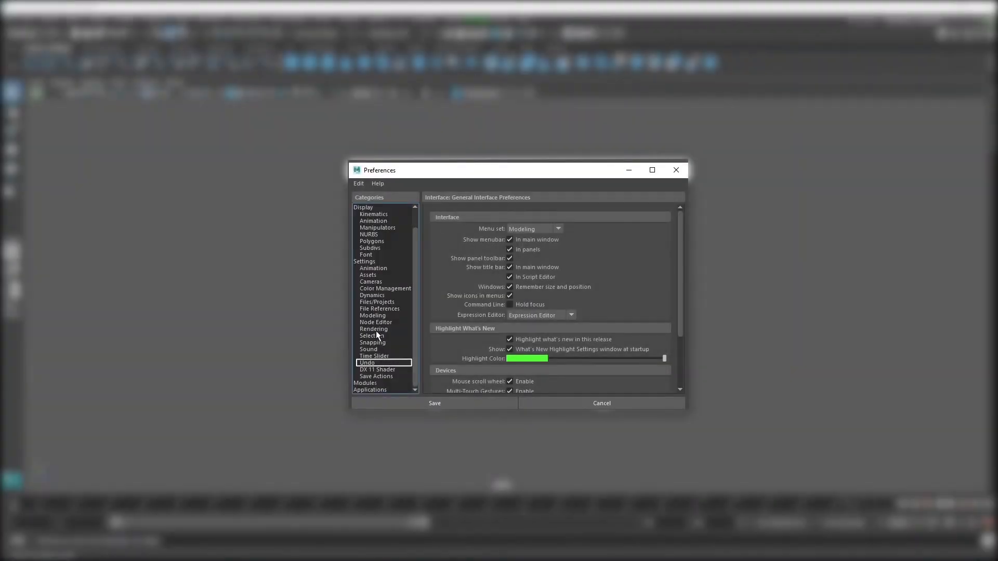
In the Undo category, set Undo to On and Queue to Infinite.
{"action": "left_click", "coordinate": [366, 363]}
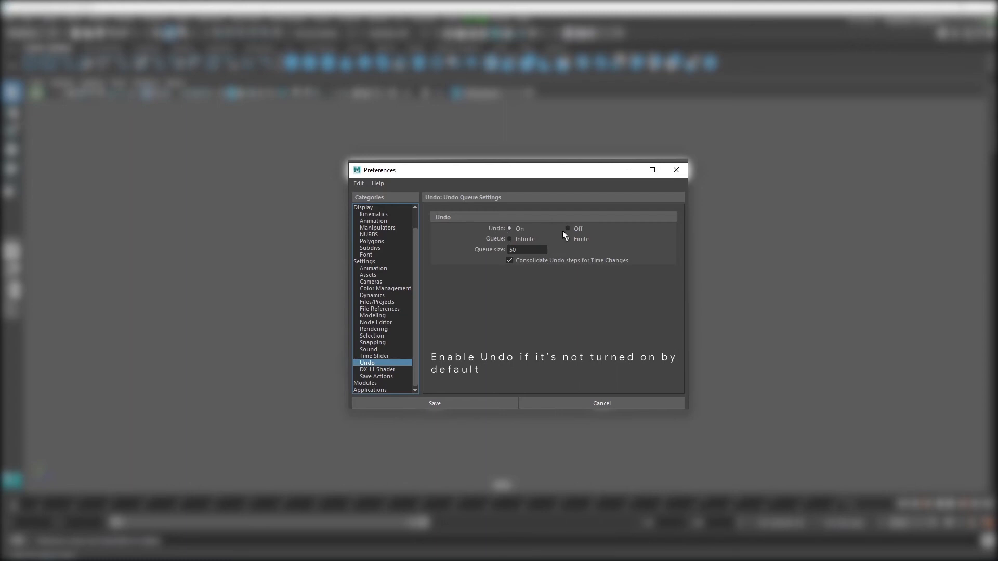
{"action": "left_click", "coordinate": [566, 239]}
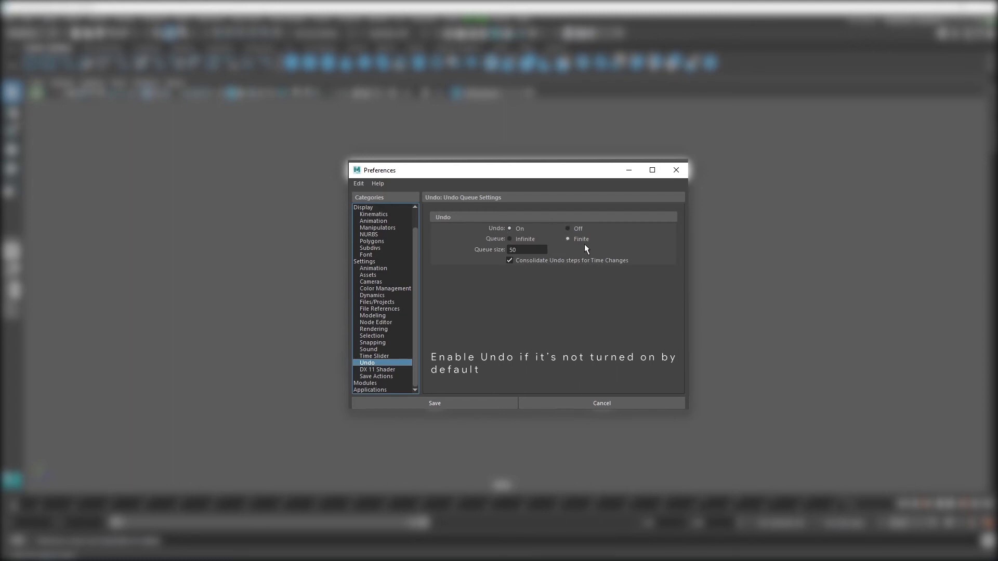
{"action": "left_click", "coordinate": [526, 249]}
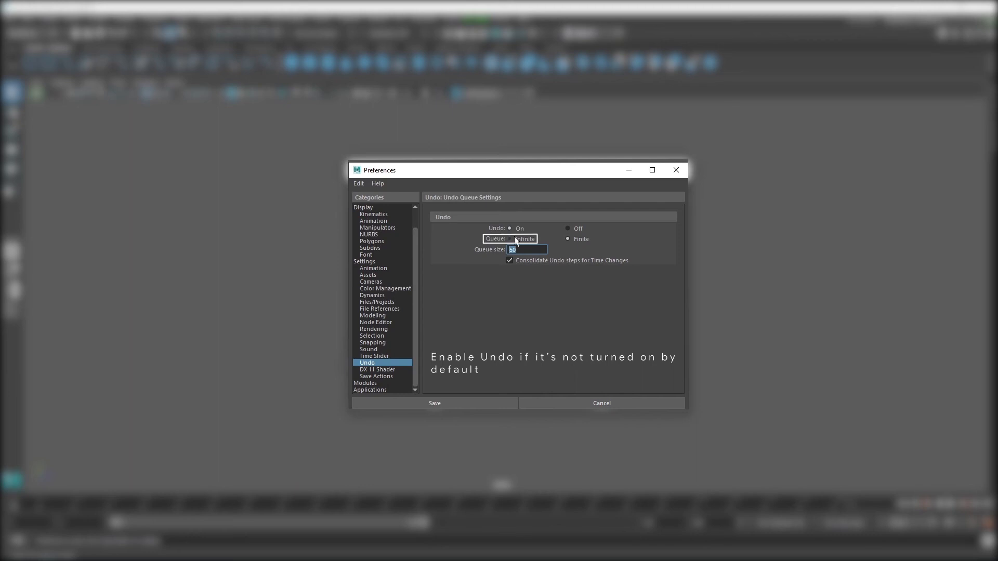
{"action": "left_click", "coordinate": [510, 238]}
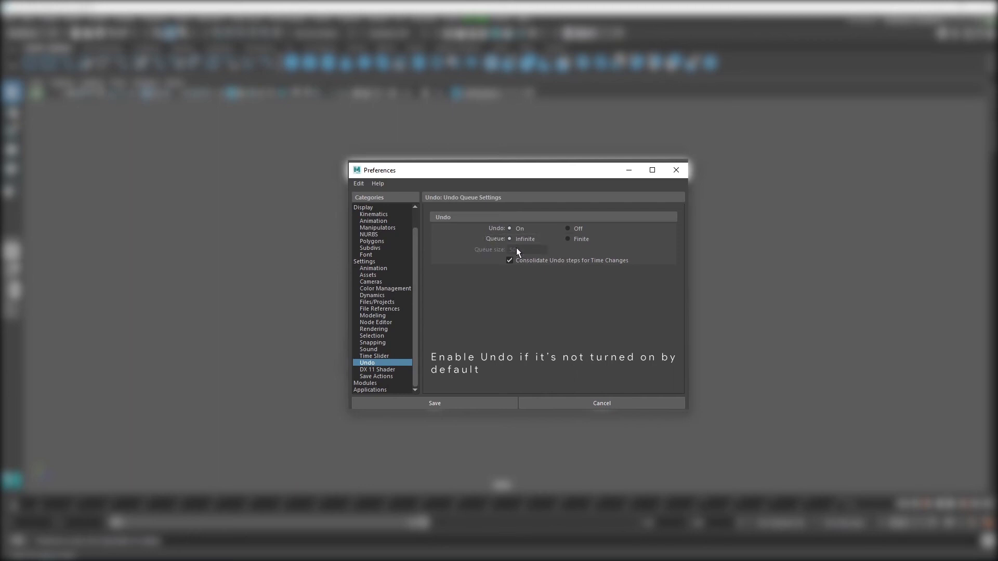
{"action": "mouse_move", "coordinate": [541, 291]}
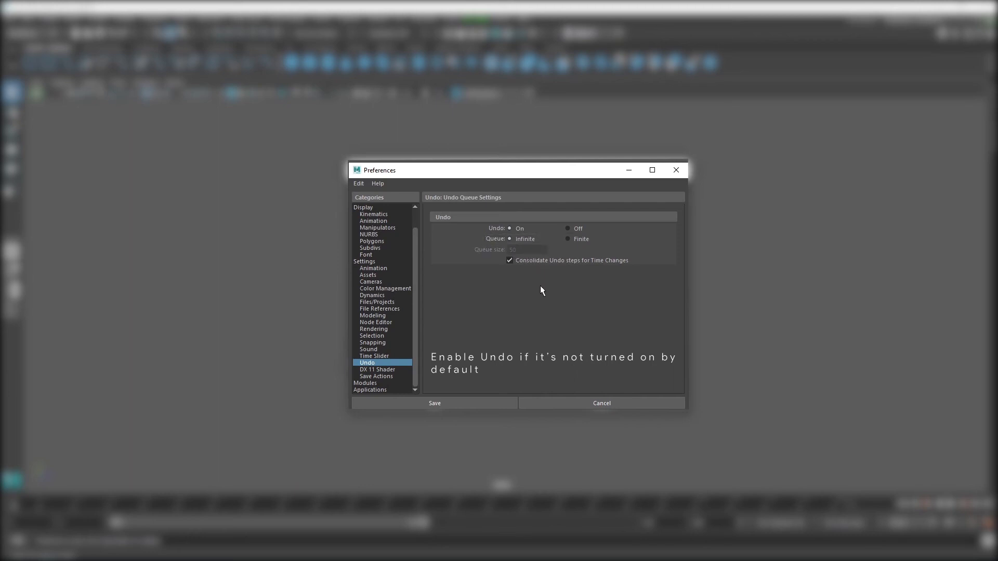
Enable autosave with prompt, 15-minute interval, project destination and no autosave limit.
{"action": "left_click", "coordinate": [377, 302]}
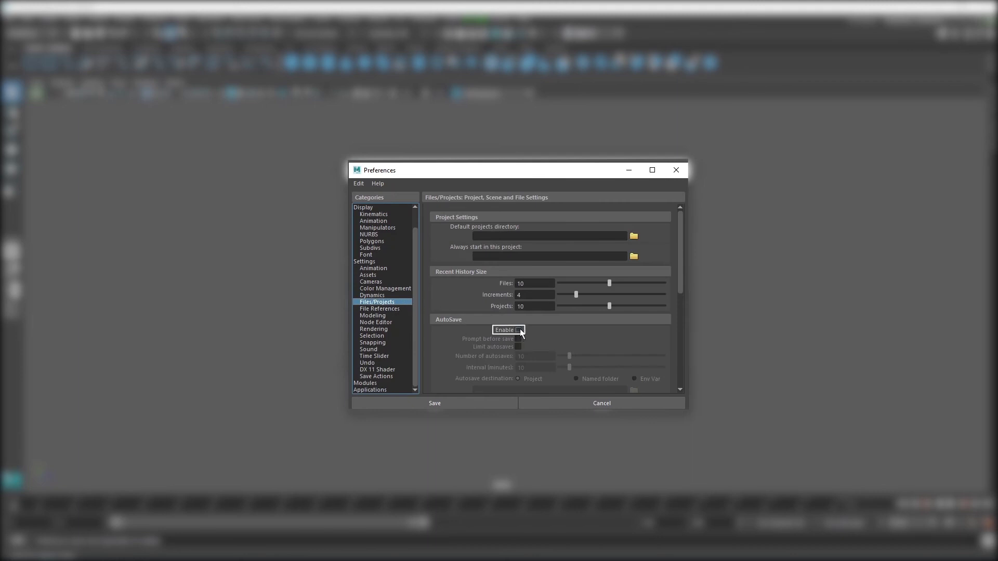
{"action": "left_click", "coordinate": [518, 330]}
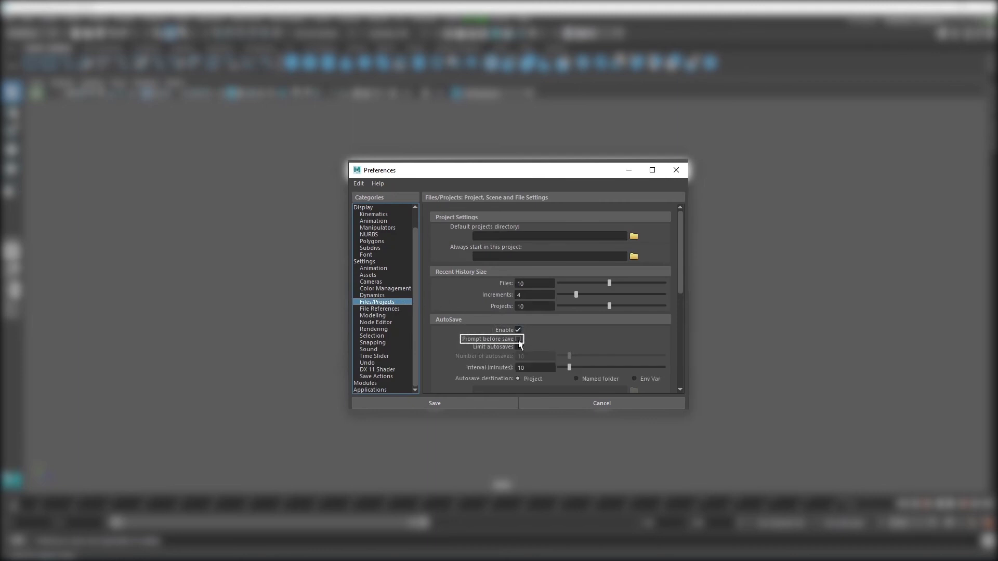
{"action": "scroll", "scroll_direction": "down", "scroll_amount": 3}
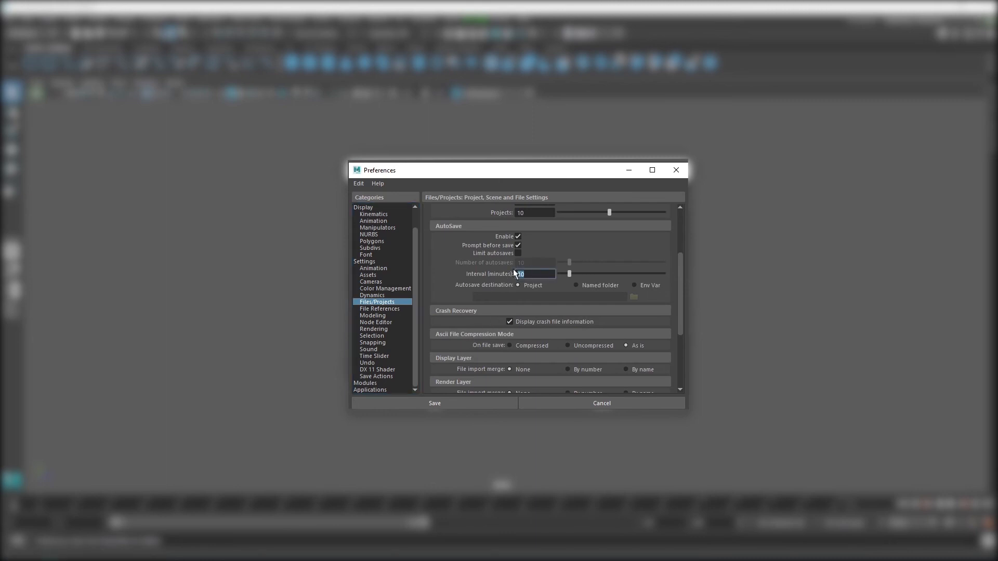
{"action": "type", "text": "15"}
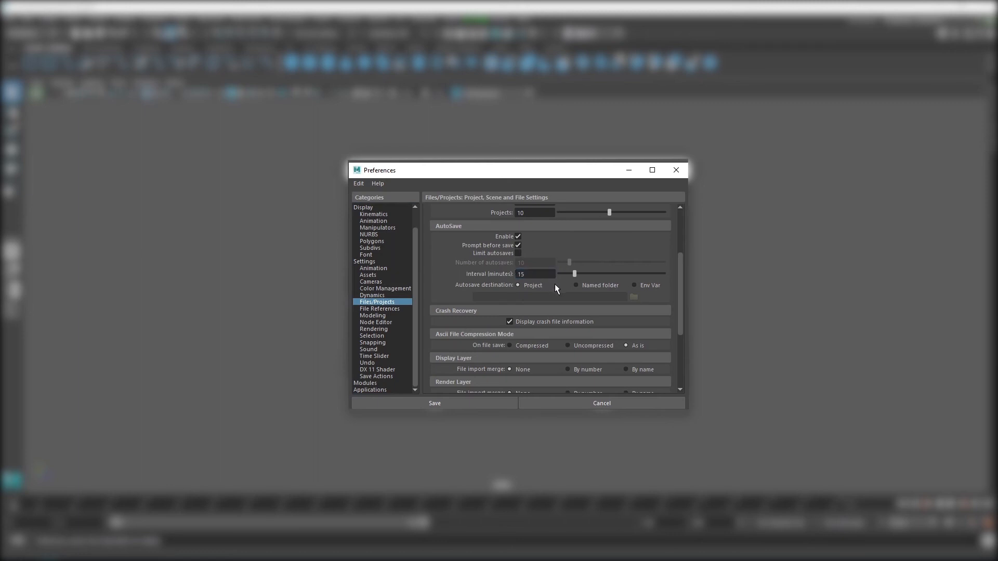
{"action": "scroll", "scroll_direction": "down", "scroll_amount": 3}
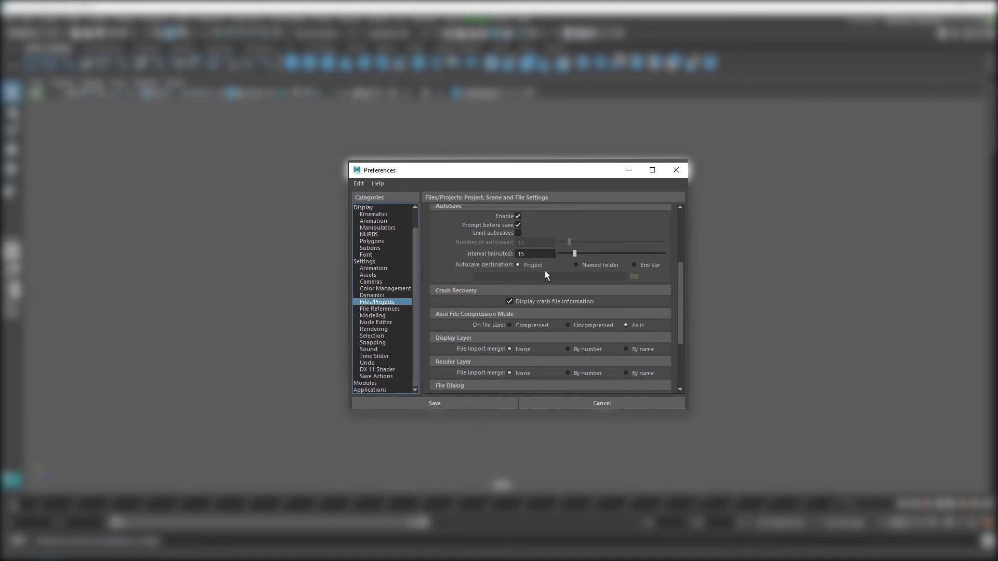
{"action": "mouse_move", "coordinate": [576, 272]}
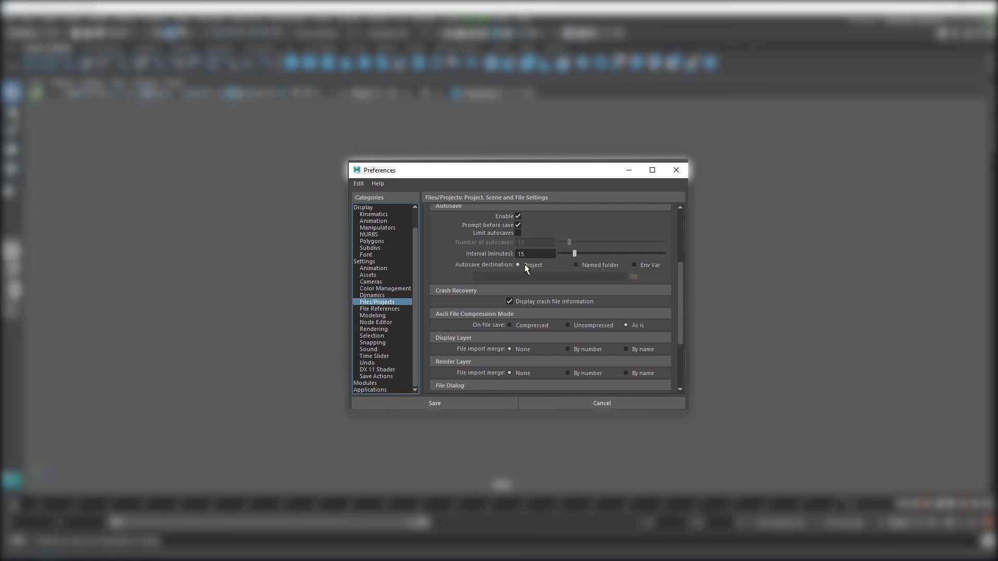
{"action": "mouse_move", "coordinate": [535, 268]}
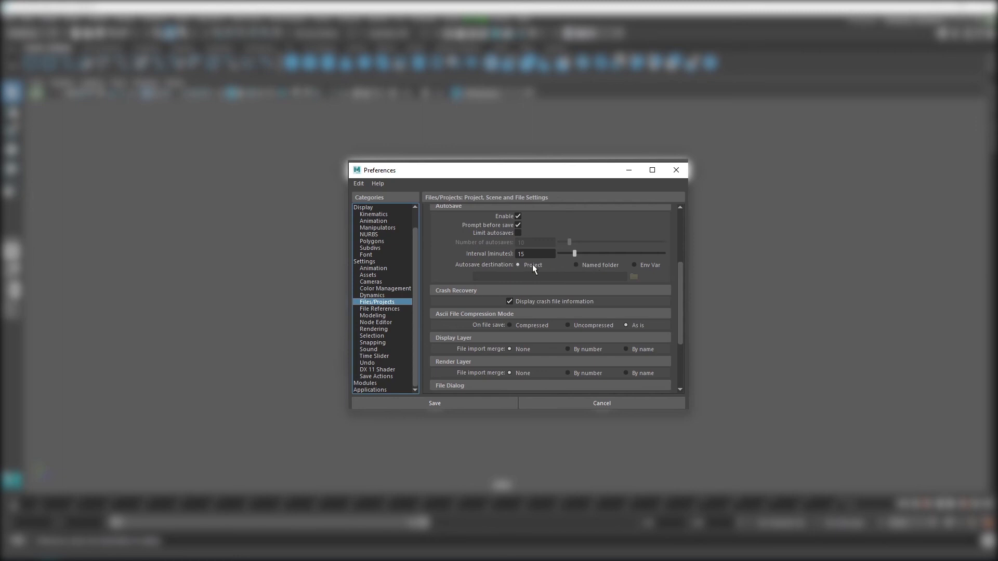
{"action": "left_click", "coordinate": [531, 253]}
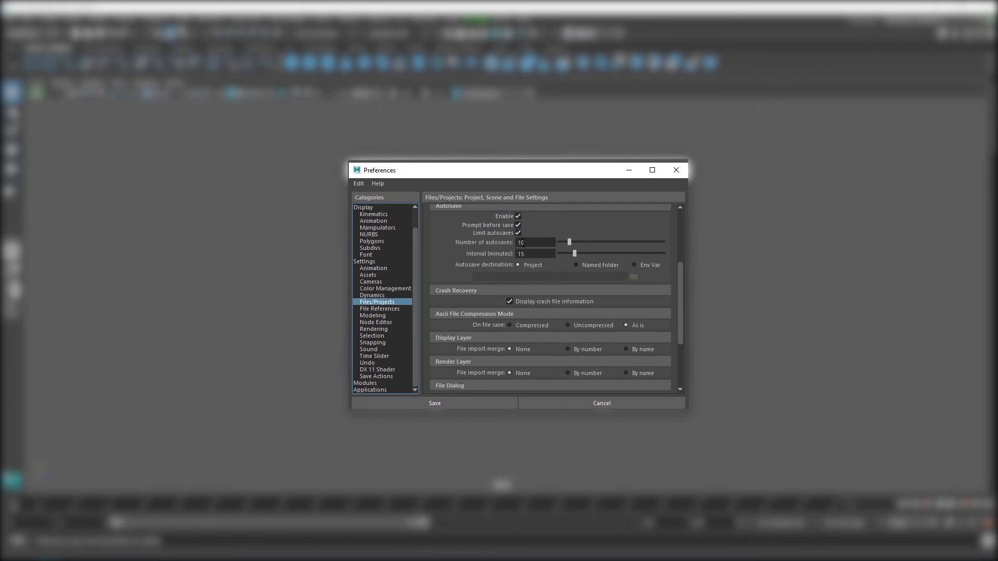
{"action": "left_click", "coordinate": [518, 233]}
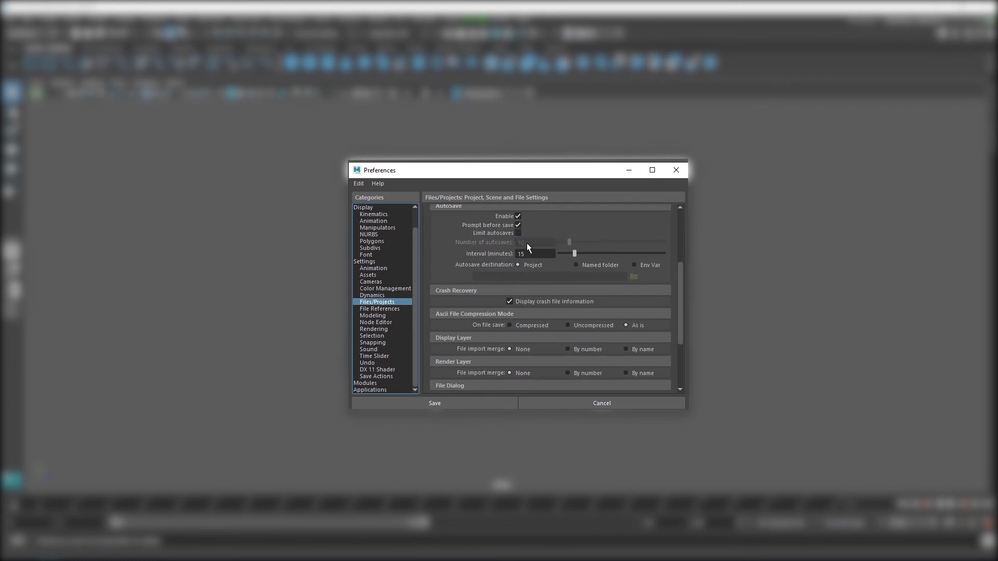
{"action": "scroll", "scroll_direction": "down", "scroll_amount": 3}
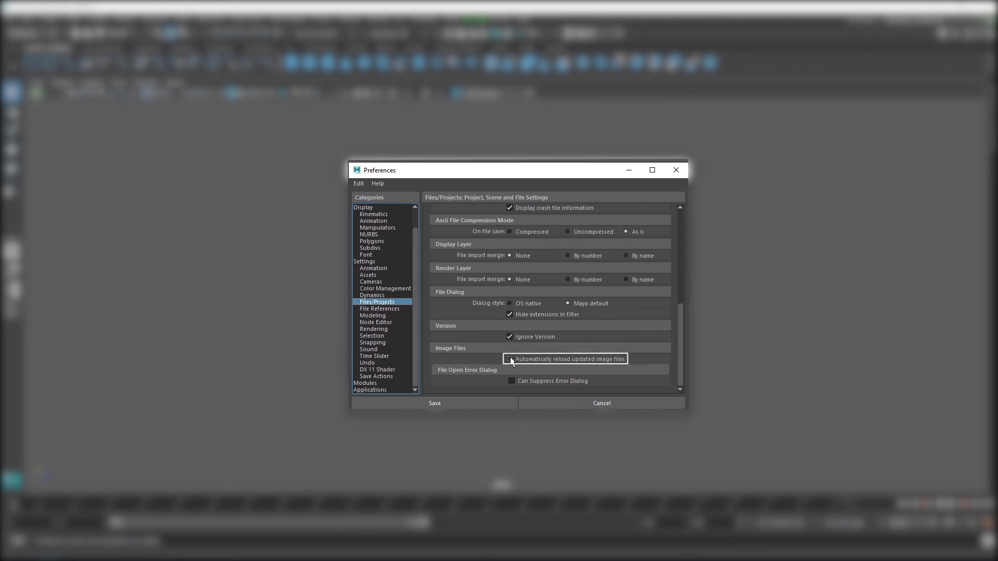
Check 'Automatically reload updated image files' under Image Files.
{"action": "left_click", "coordinate": [509, 359]}
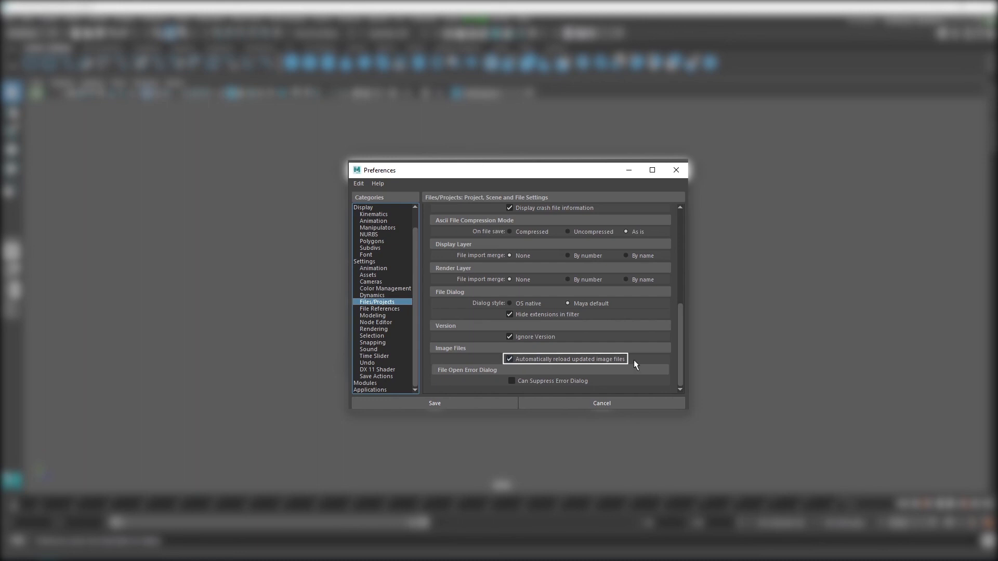
{"action": "mouse_move", "coordinate": [568, 368]}
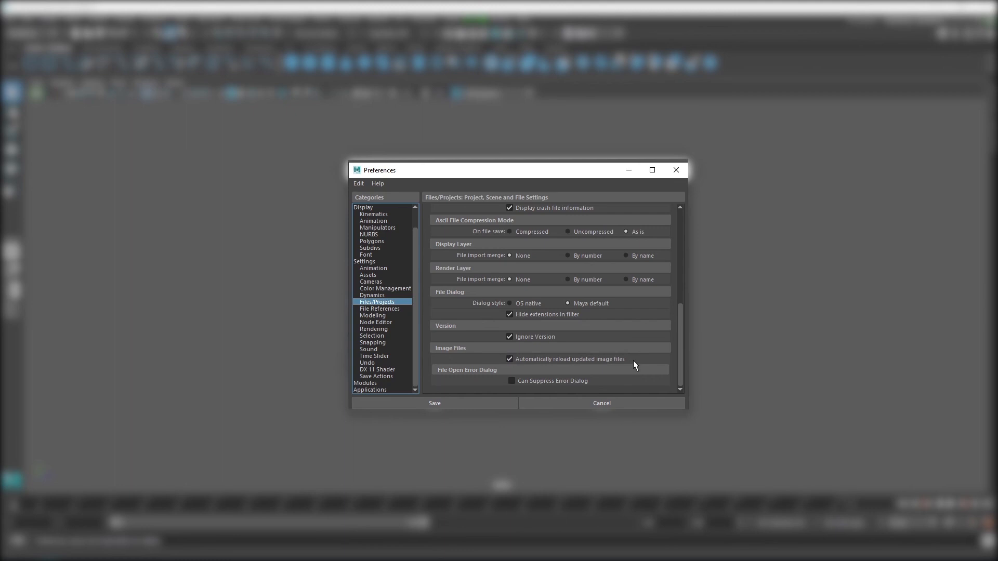
{"action": "left_click", "coordinate": [374, 329]}
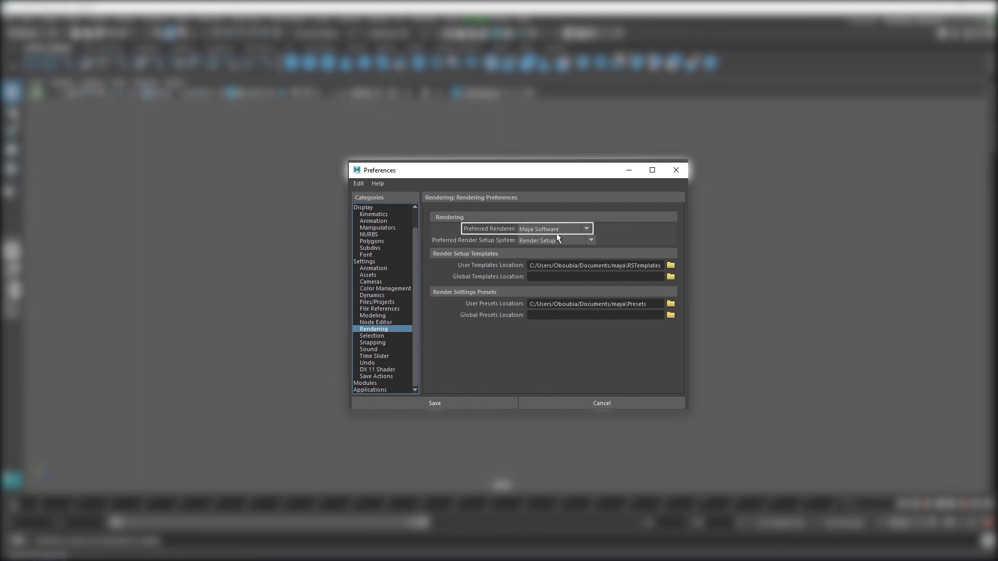
Open the Preferred Renderer dropdown in Rendering preferences to list the available renderers.
{"action": "left_click", "coordinate": [583, 228]}
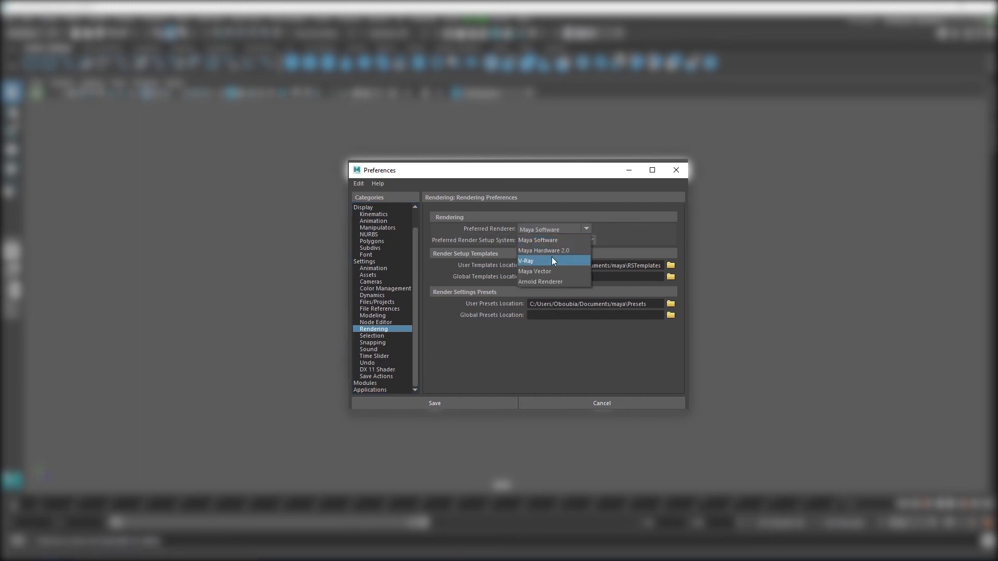